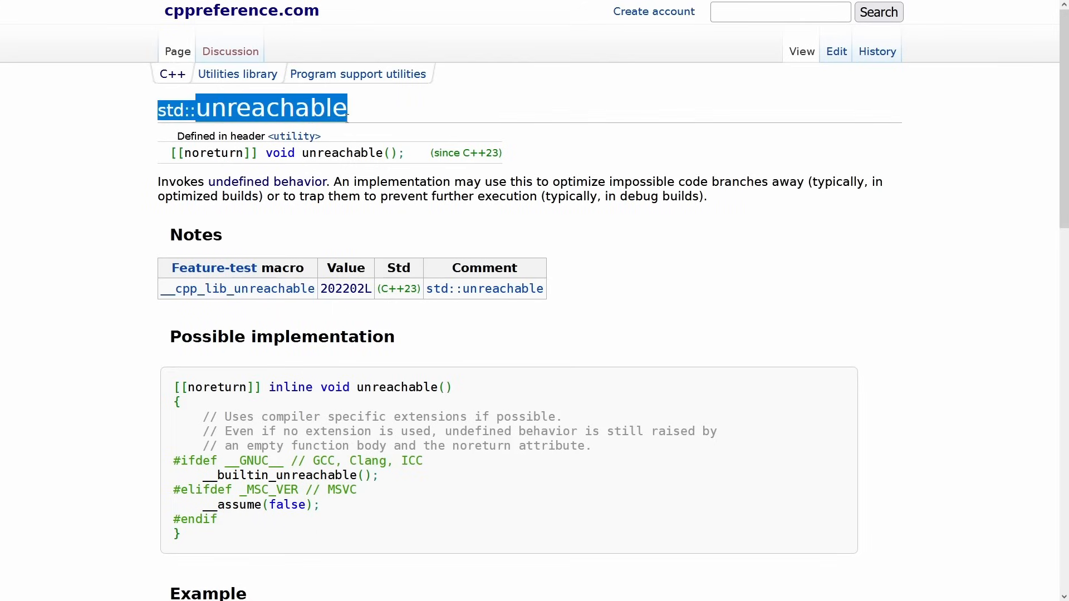
mouse_move(386, 178)
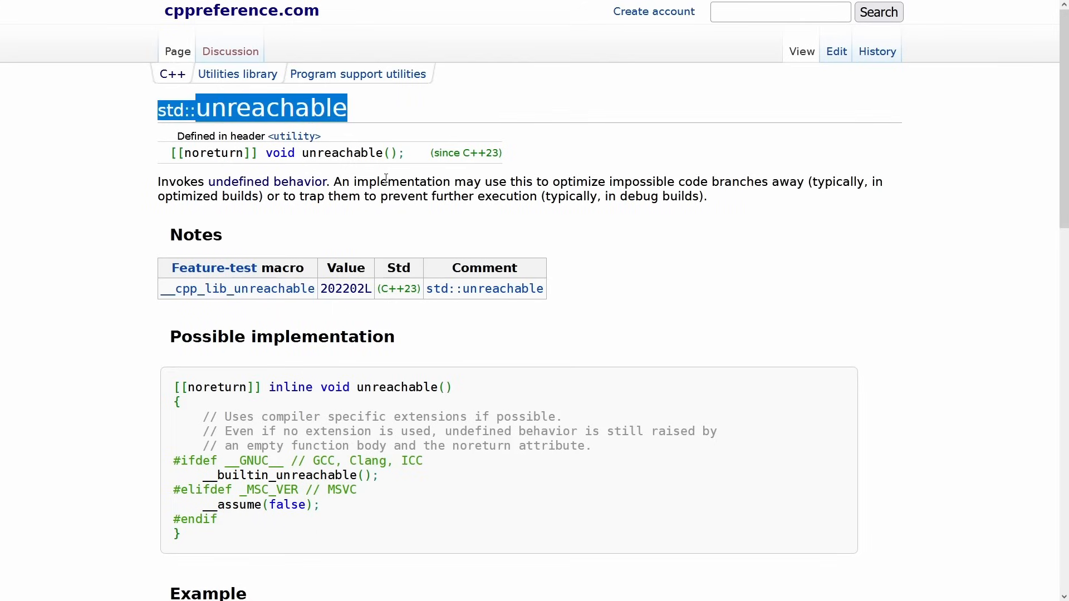
mouse_move(425, 195)
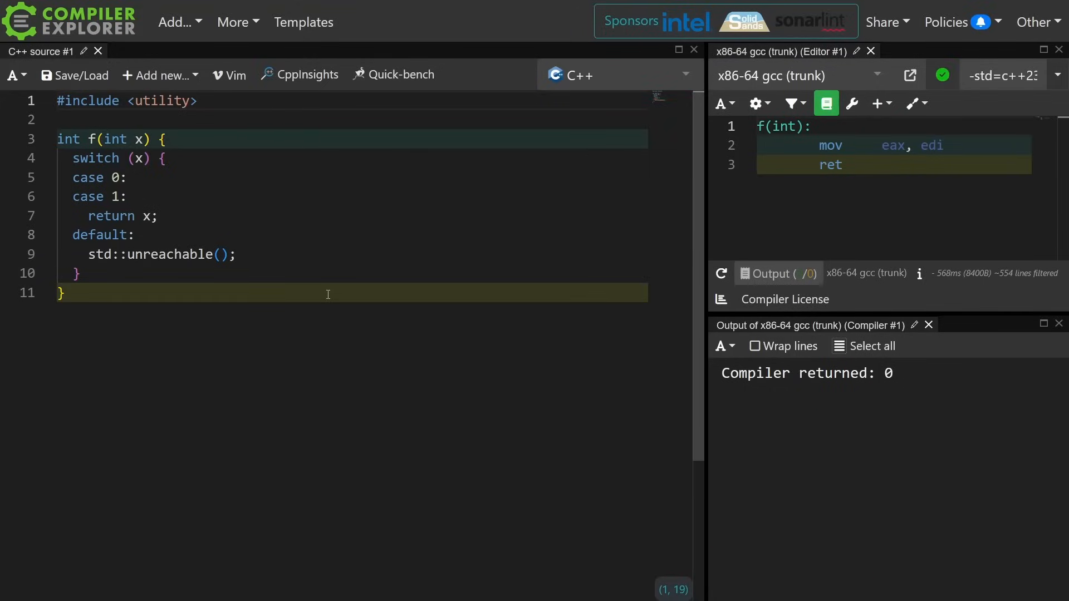
Trace the mov into eax back to parameter x and return x, then scroll the -O0 assembly
left_click(136, 139)
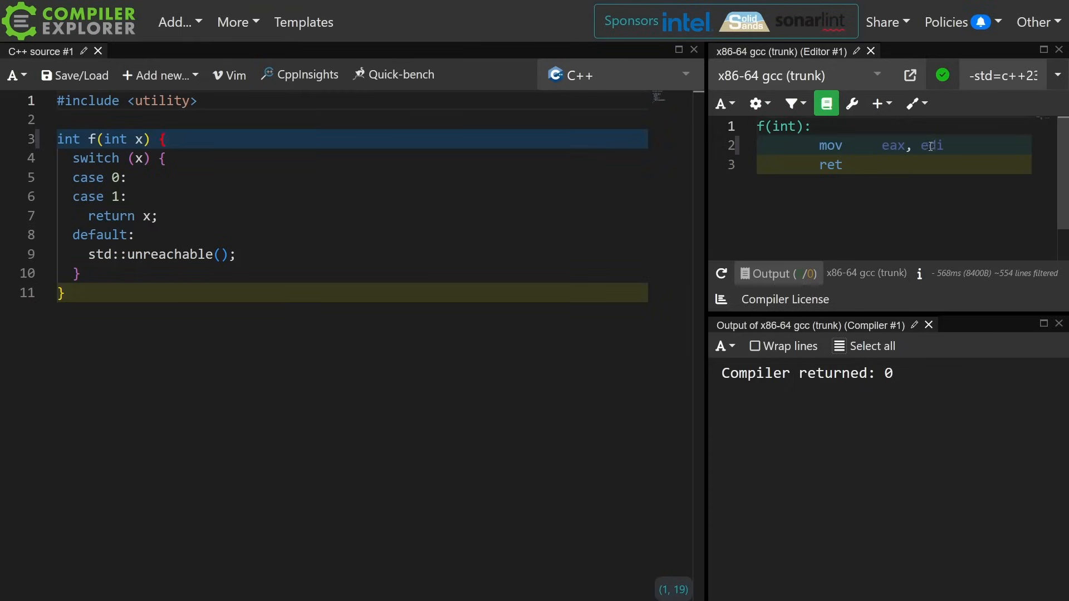
double_click(930, 145)
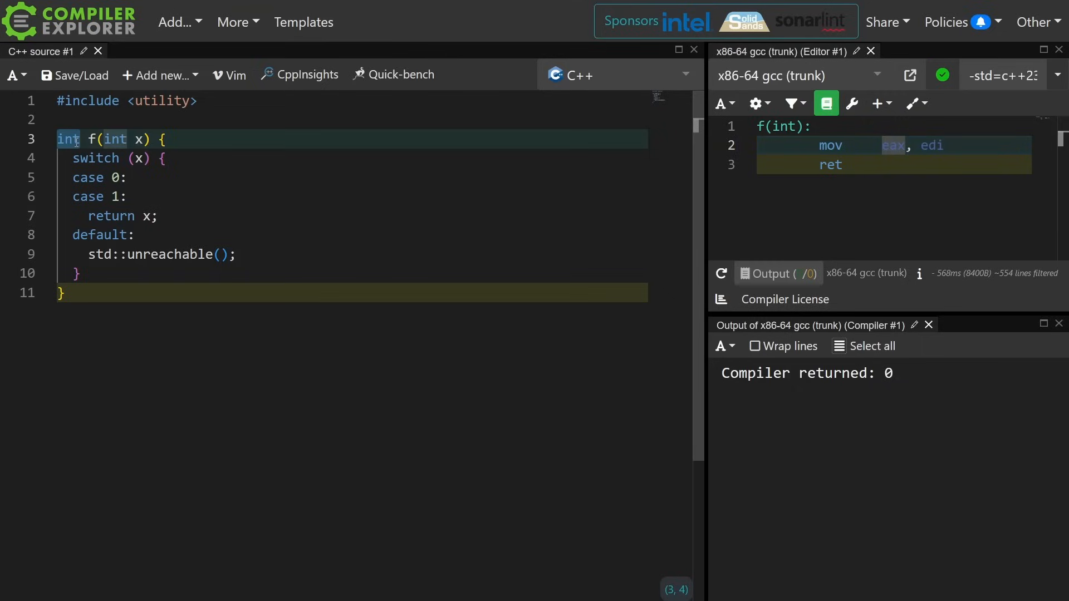
left_click(134, 139)
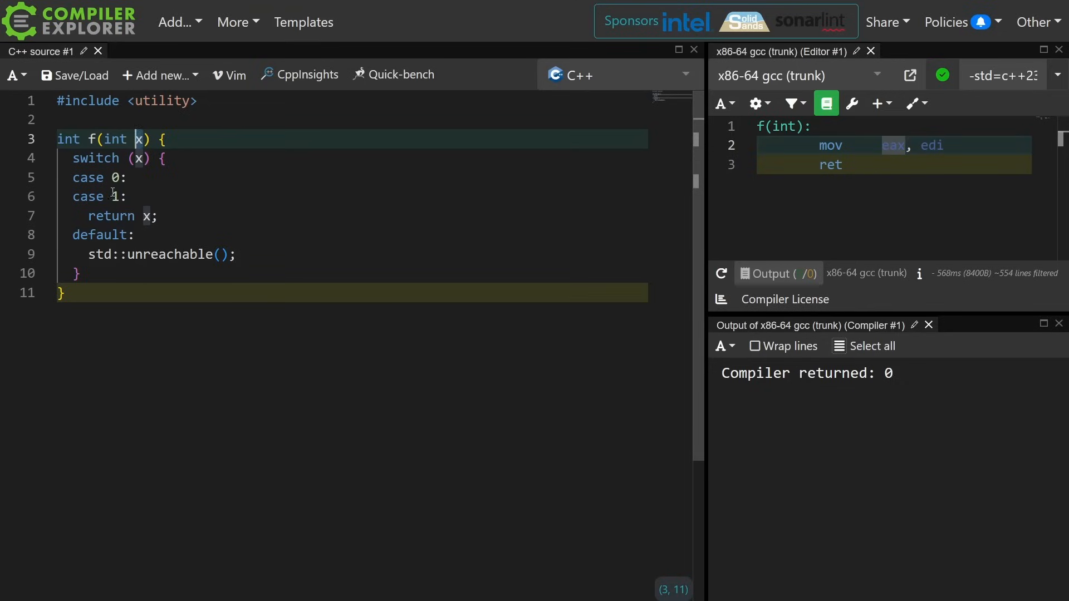
left_click(146, 157)
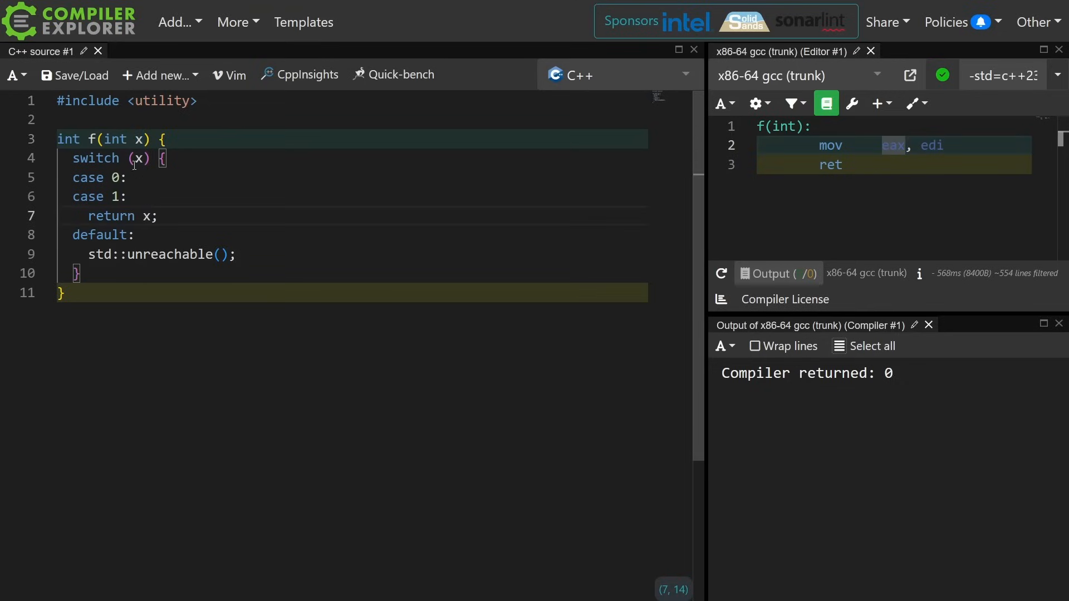
left_click(158, 216)
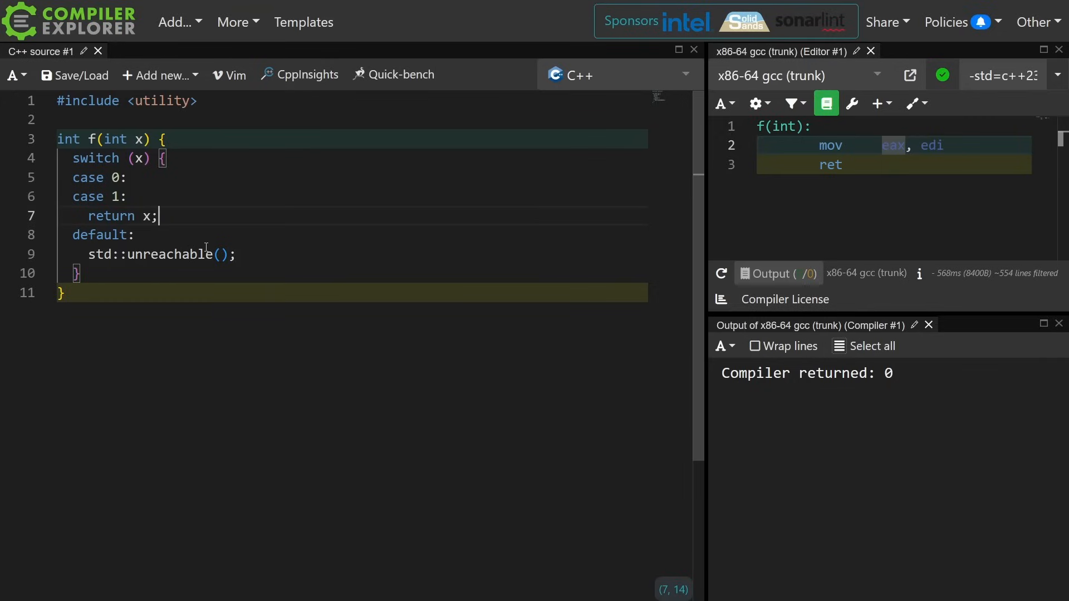
mouse_move(357, 229)
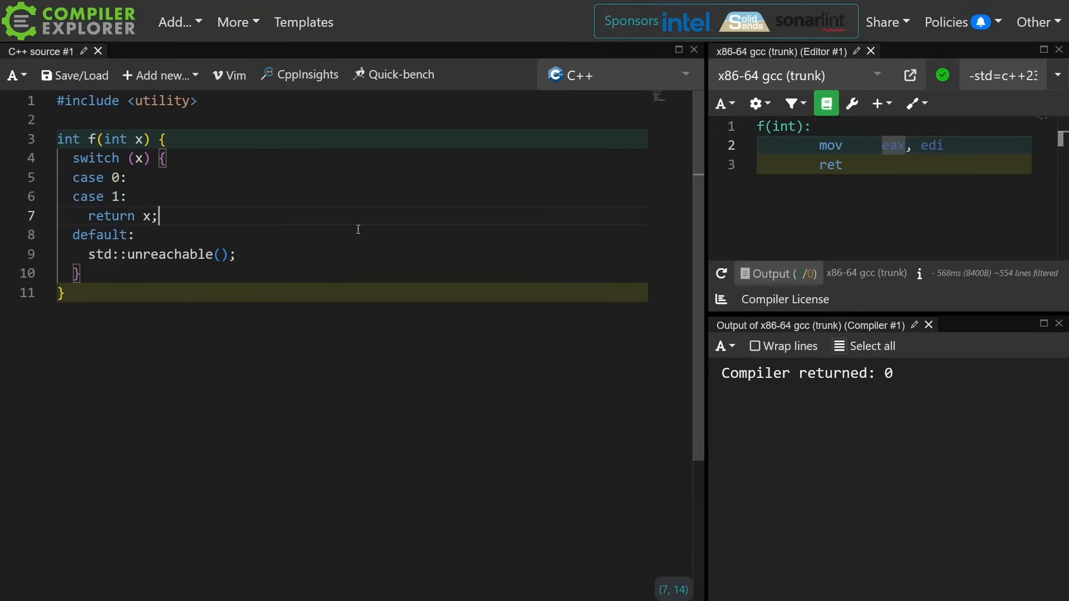
mouse_move(936, 146)
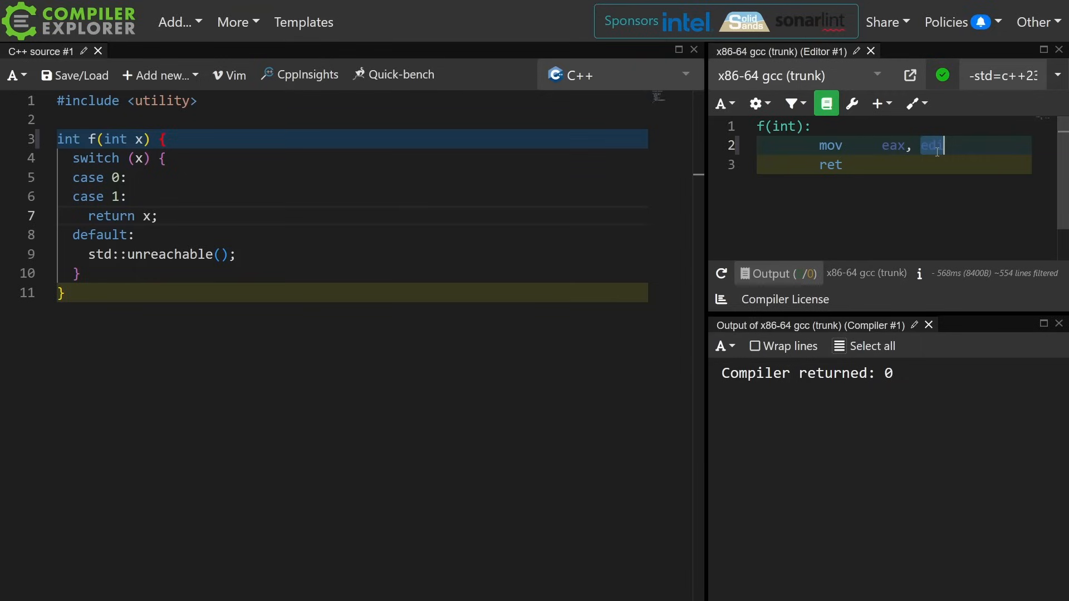
mouse_move(961, 103)
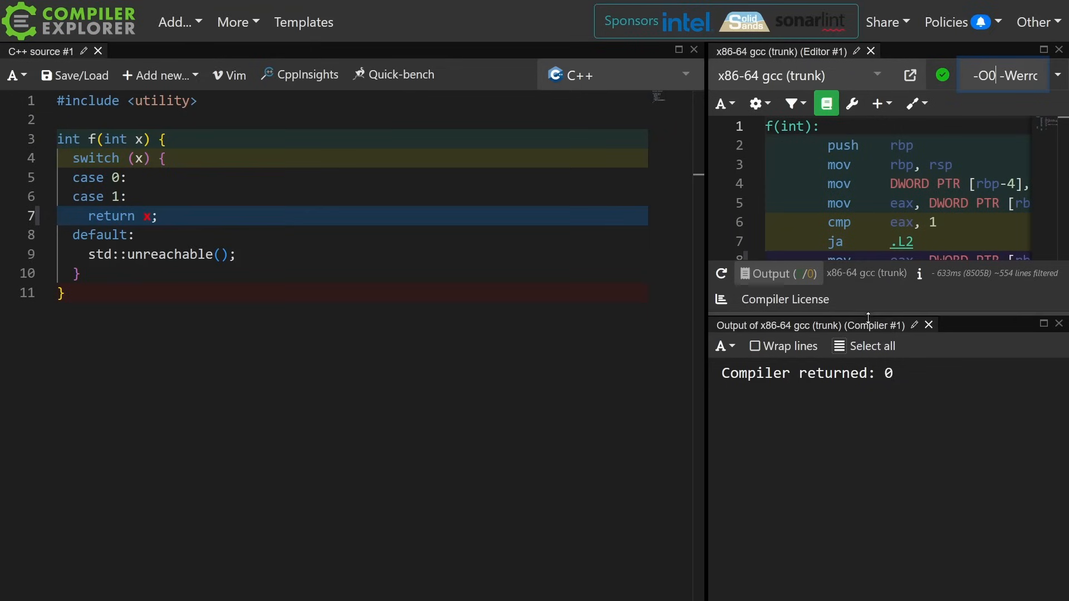
scroll("down", 3)
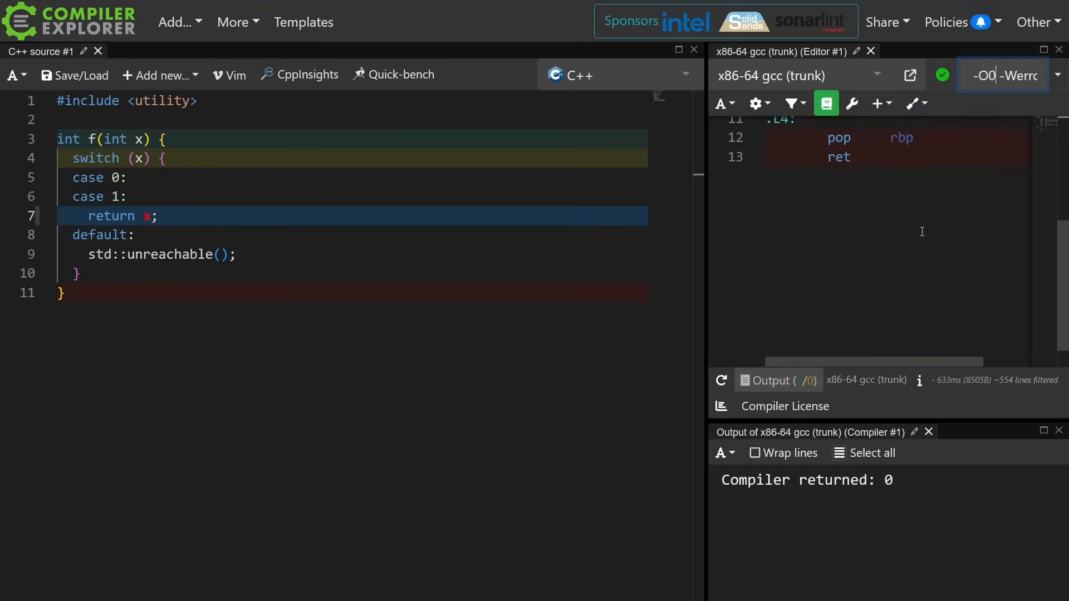
scroll("up", 3)
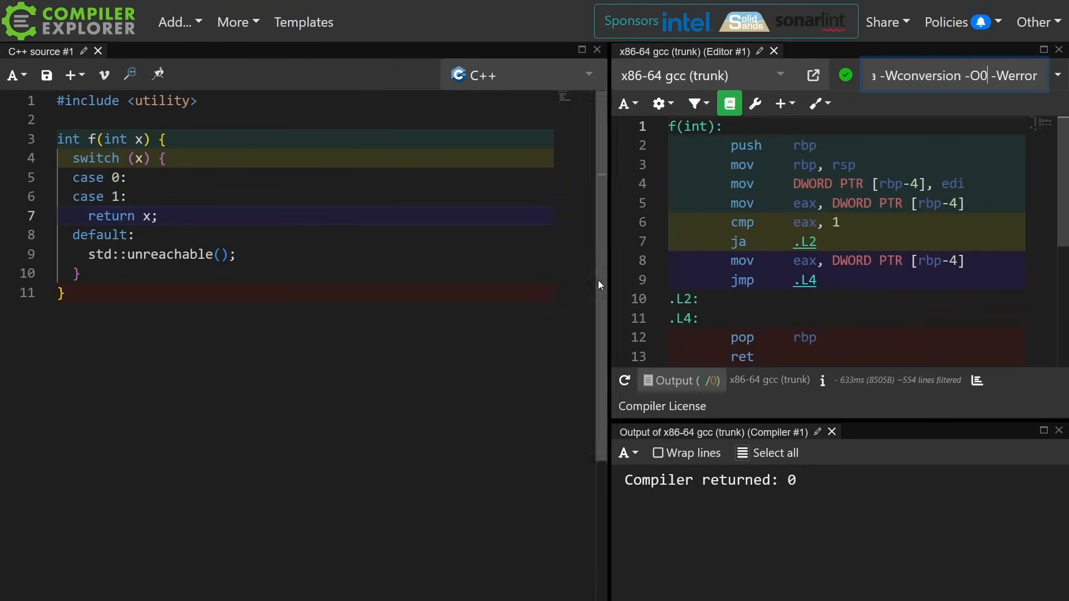
mouse_move(805, 279)
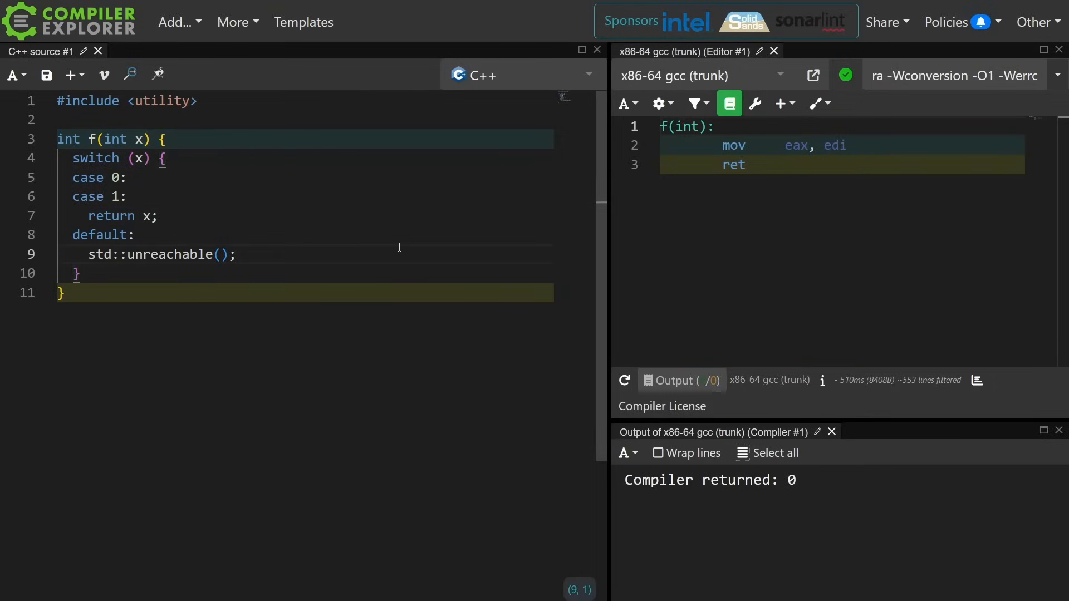
left_click(398, 235)
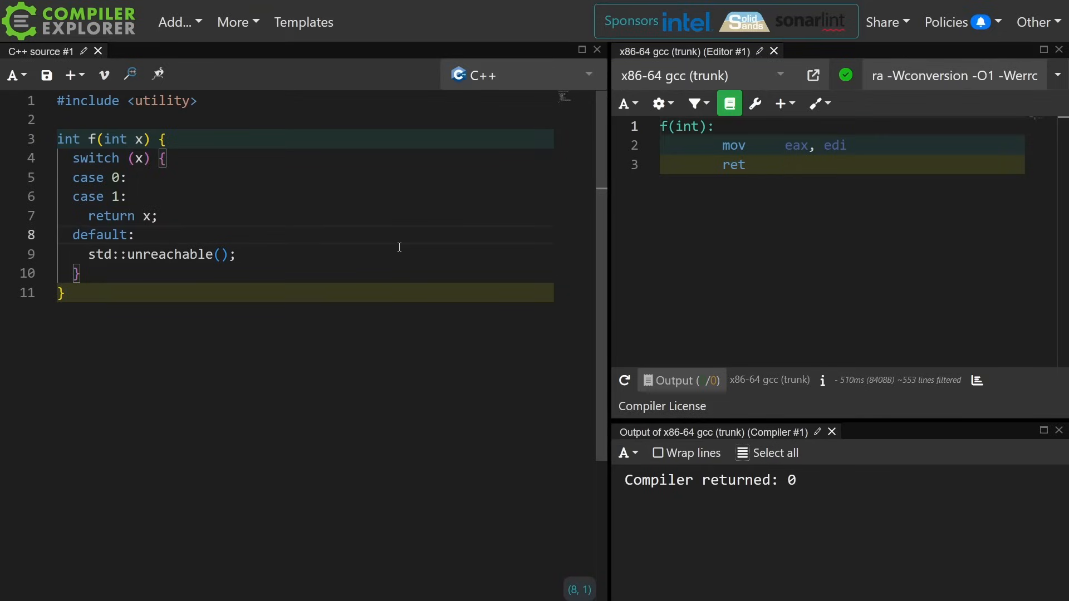
left_click_drag(73, 157, 157, 216)
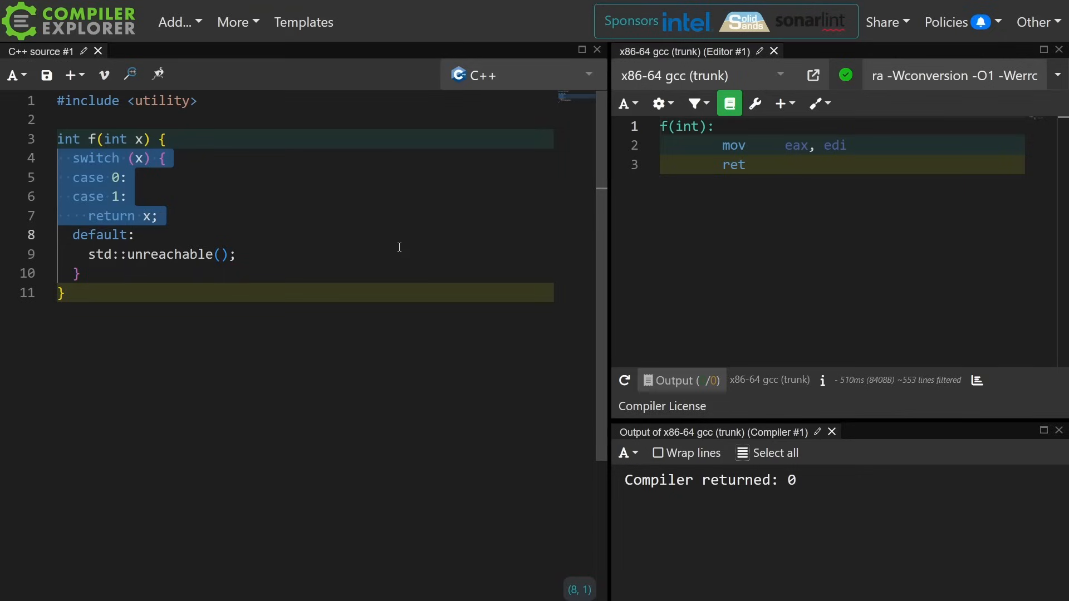
left_click(356, 234)
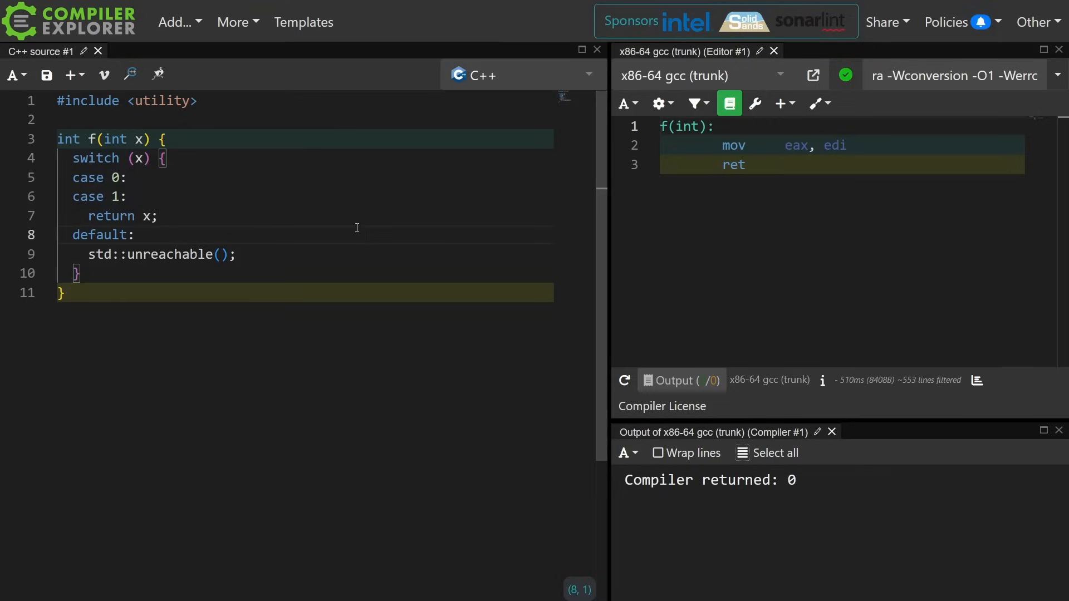
double_click(99, 234)
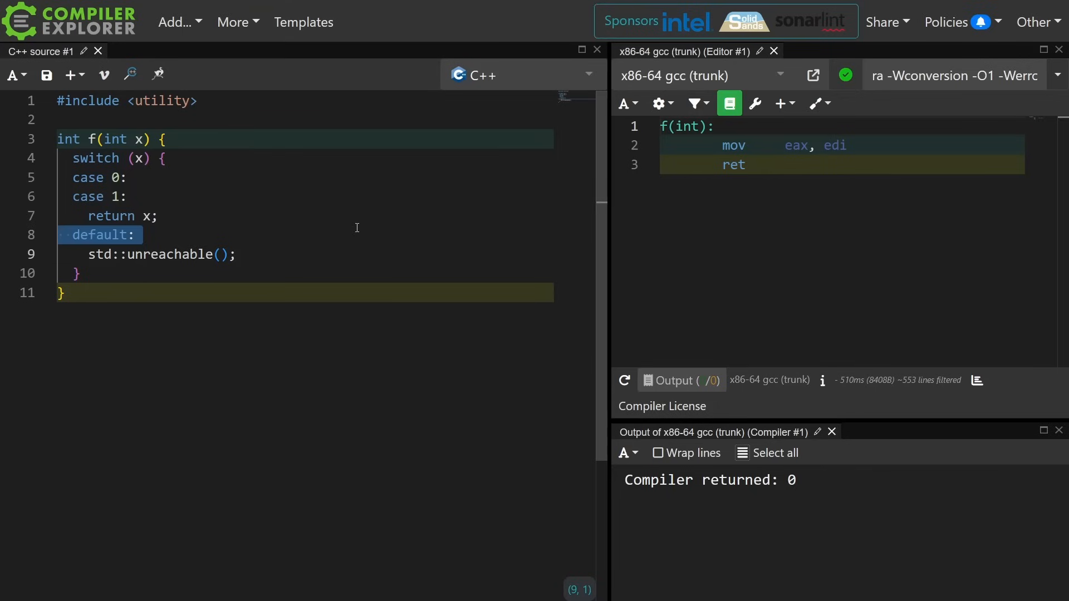
mouse_move(305, 279)
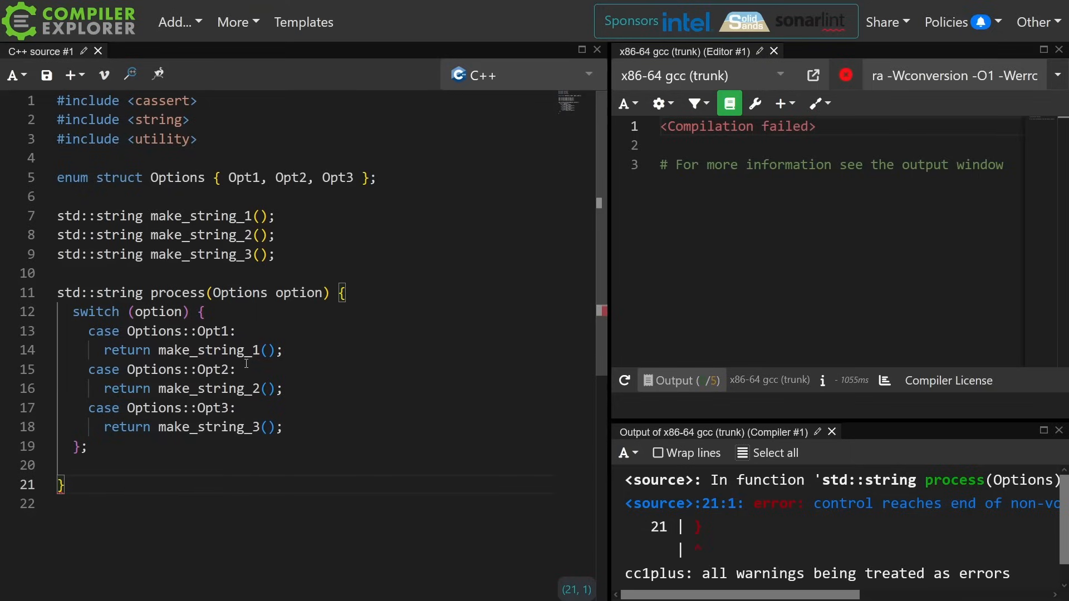
mouse_move(298, 376)
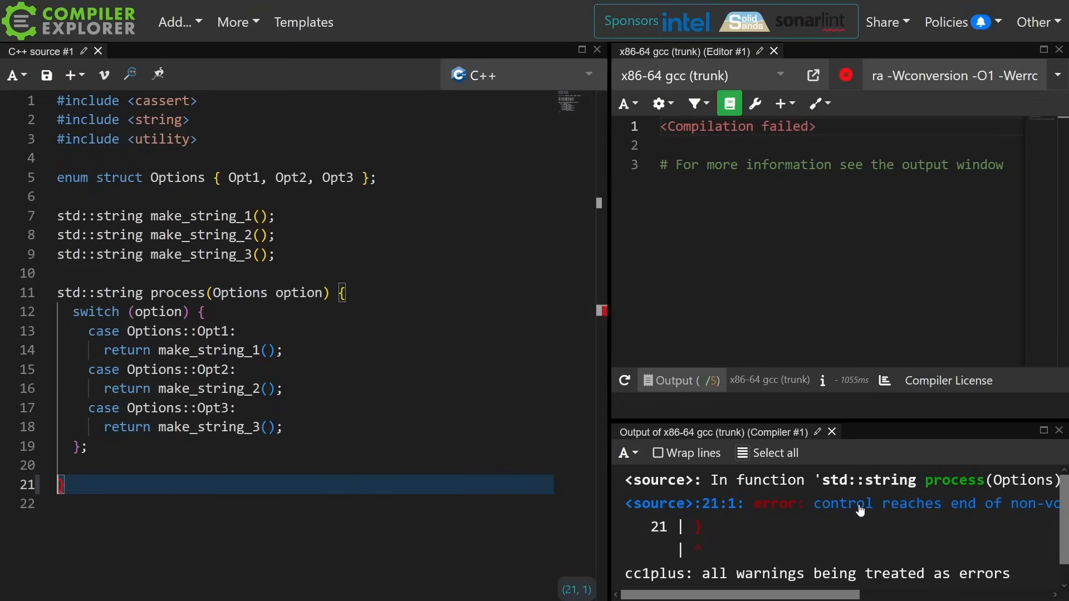
mouse_move(851, 525)
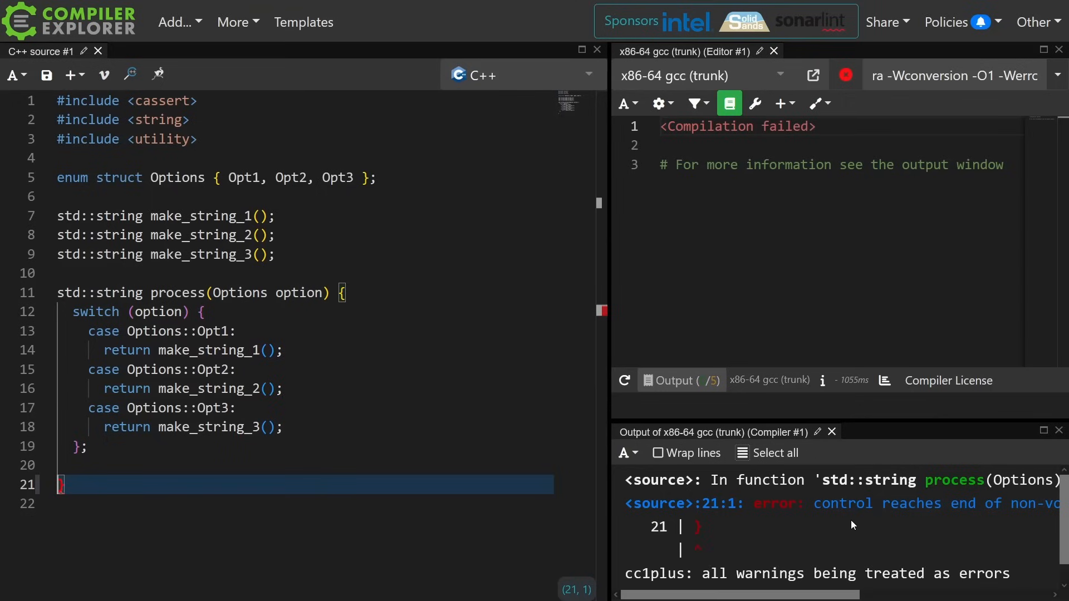
mouse_move(561, 373)
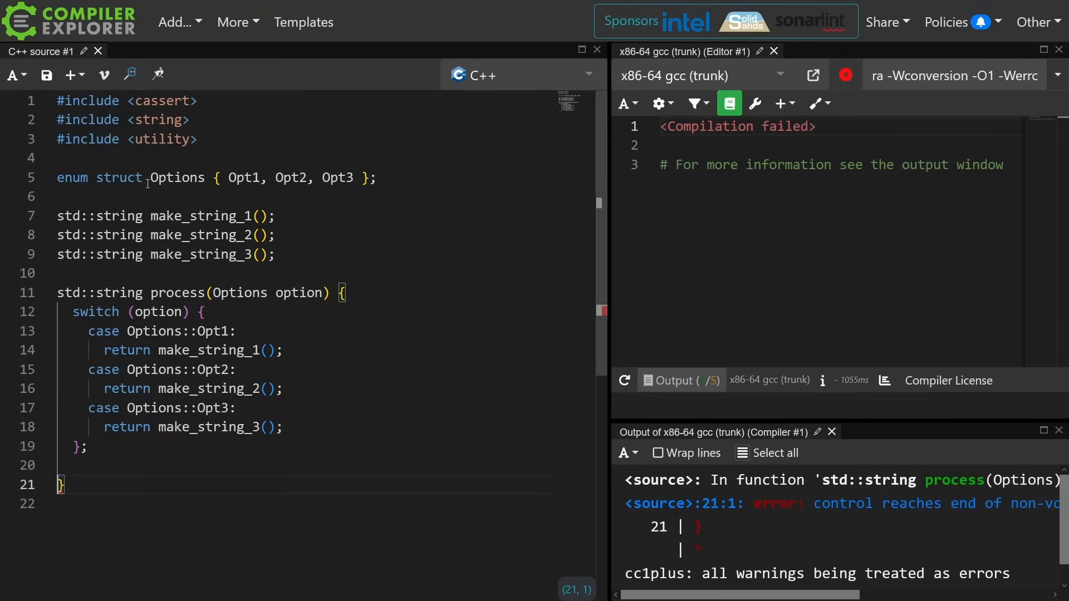
Select the Opt1 enumerator in the new Options enum switch example
left_click(274, 255)
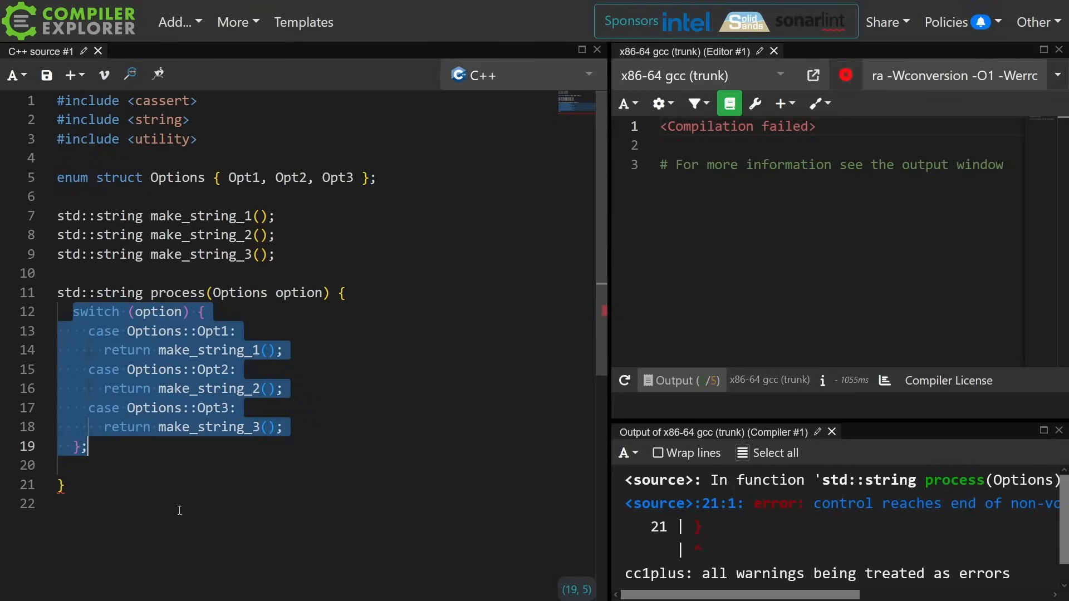
mouse_move(252, 312)
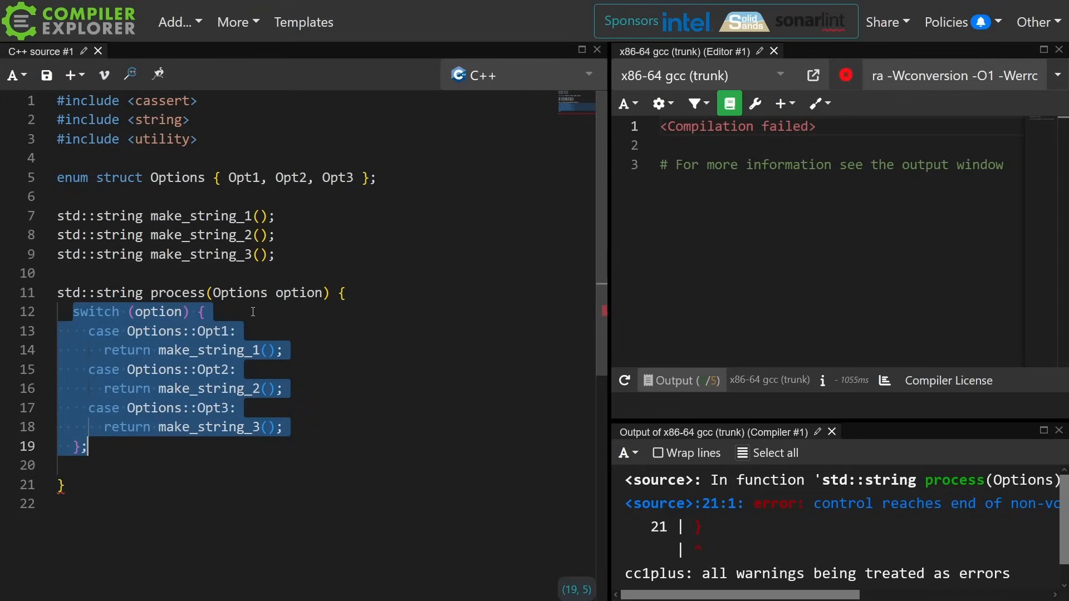
left_click(243, 177)
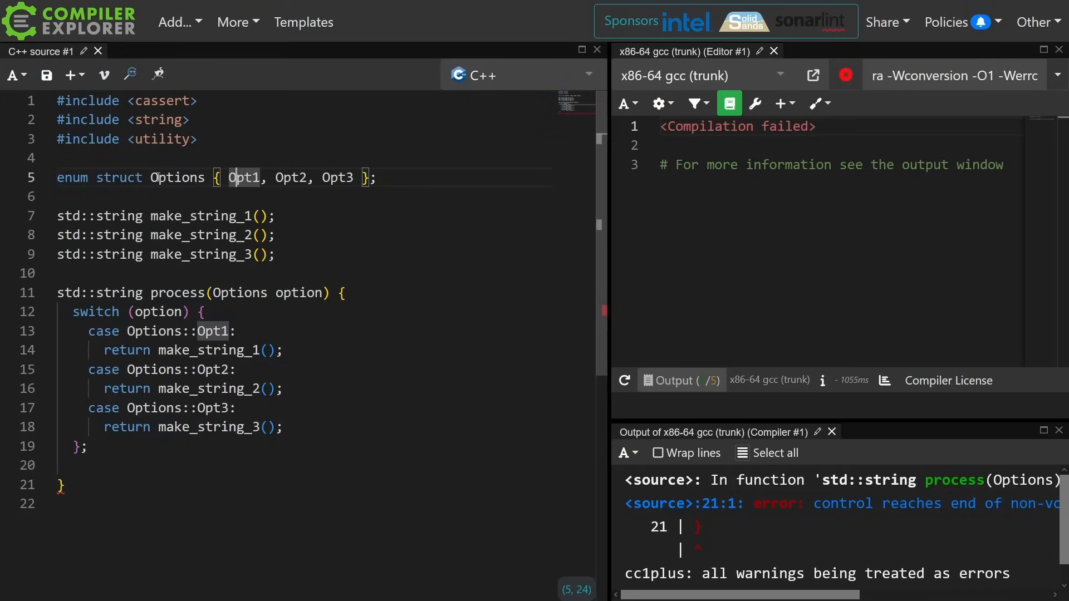
double_click(177, 177)
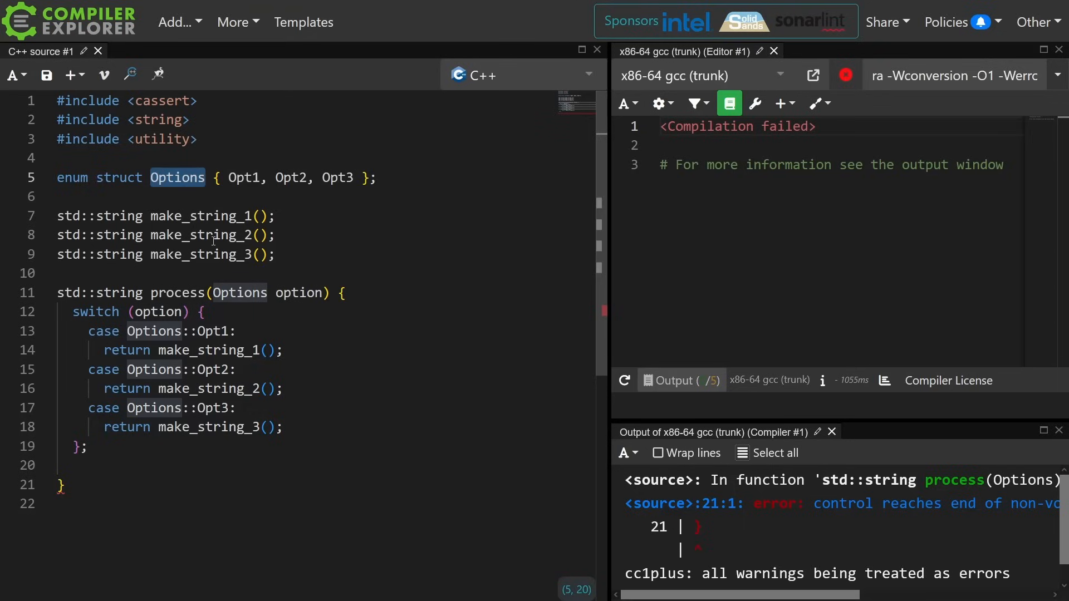
type(": int")
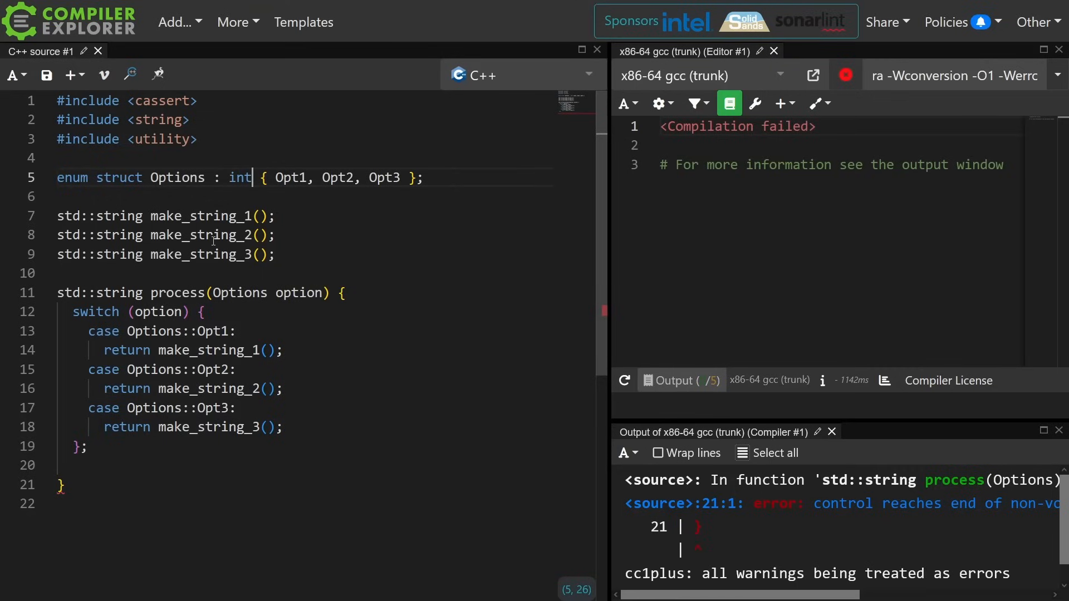
key("Backspace")
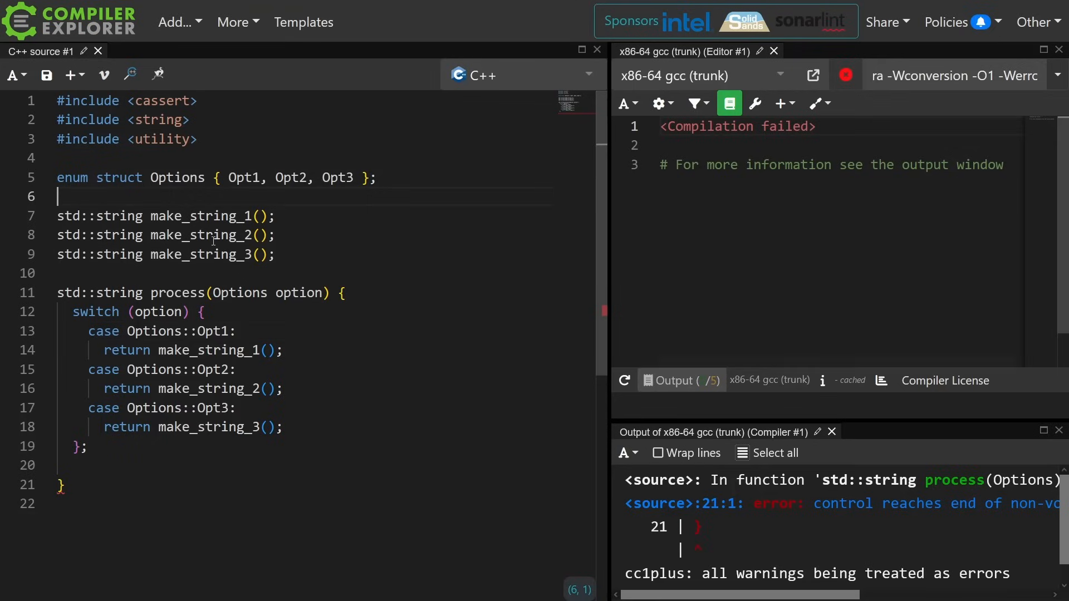
Add a default case throwing "Ack!" after the Opt3 case
key("Enter")
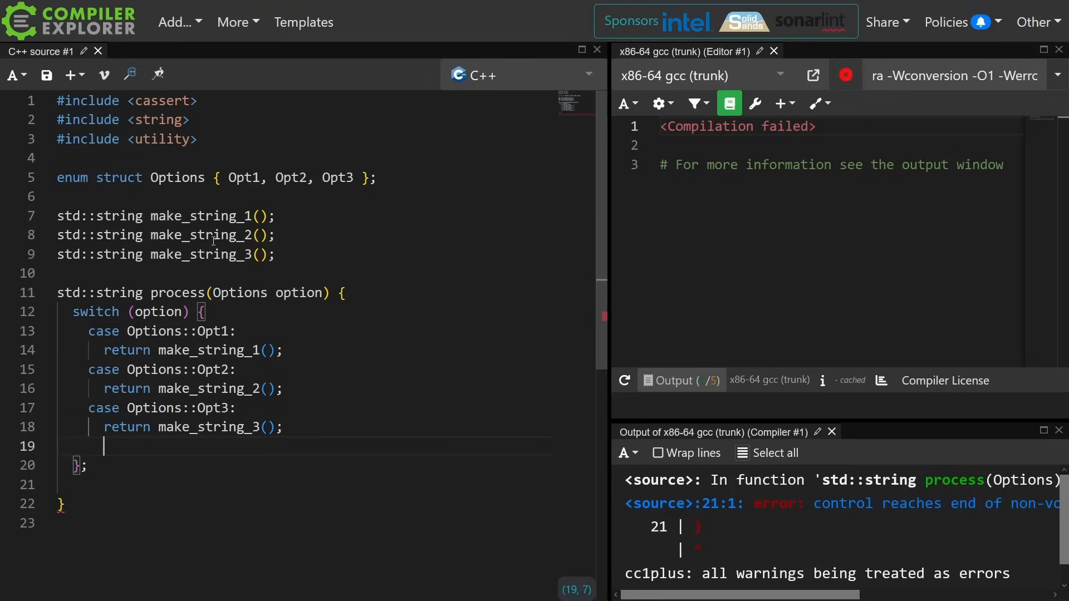
type("default:")
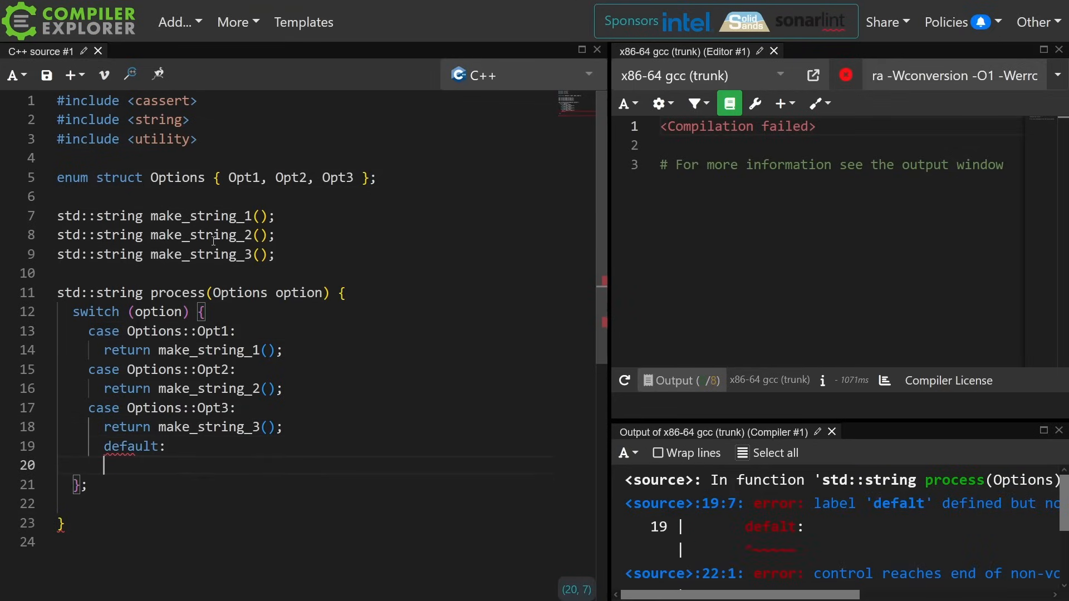
type("throw \"A\"")
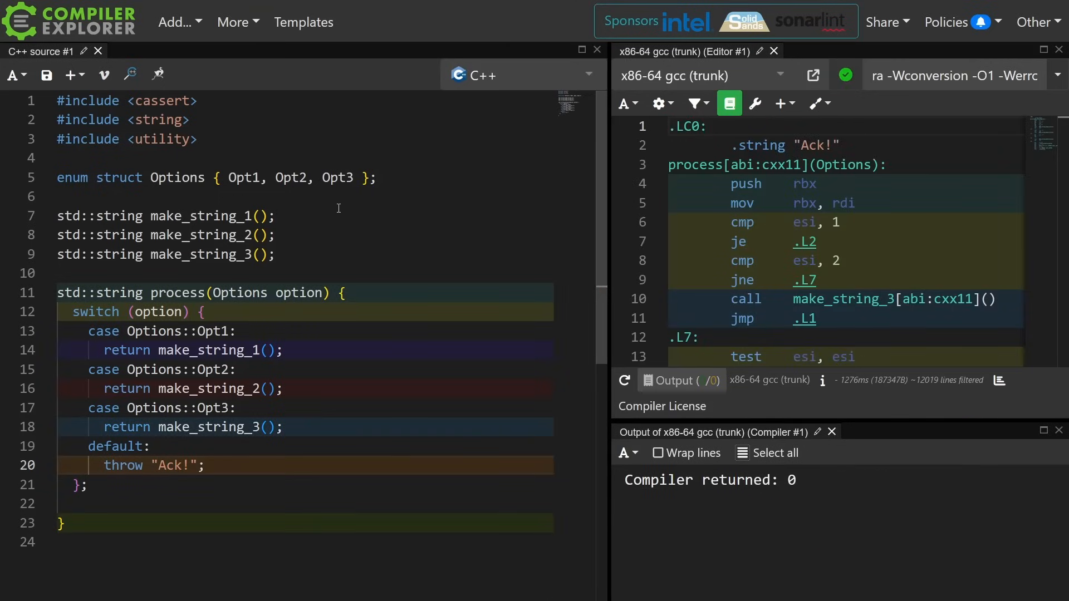
Add an Opt4 enumerator to the Options enum on line 5
type(", Op")
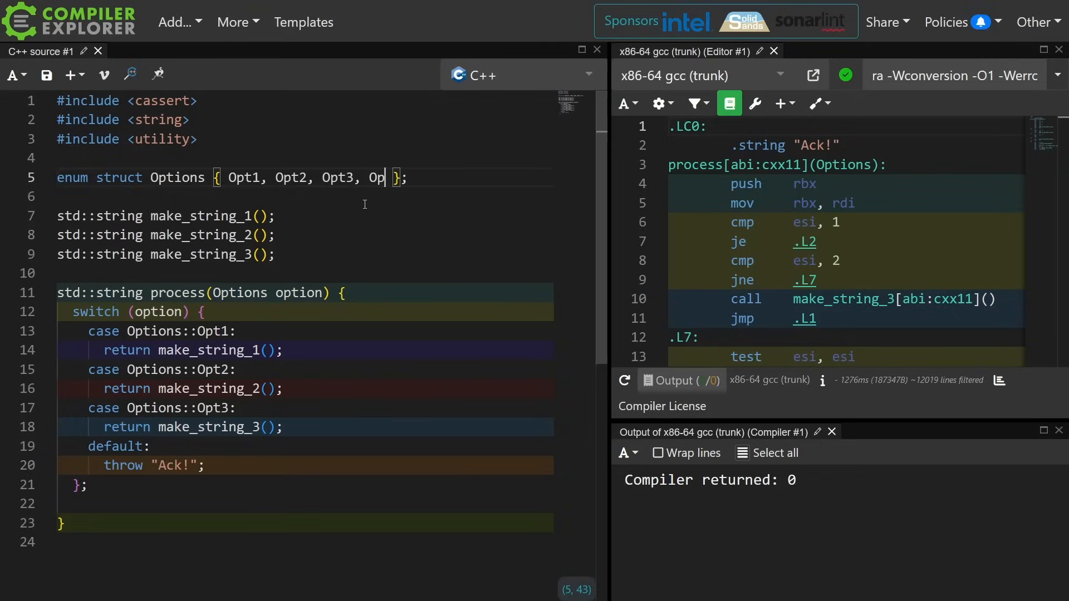
type("t3")
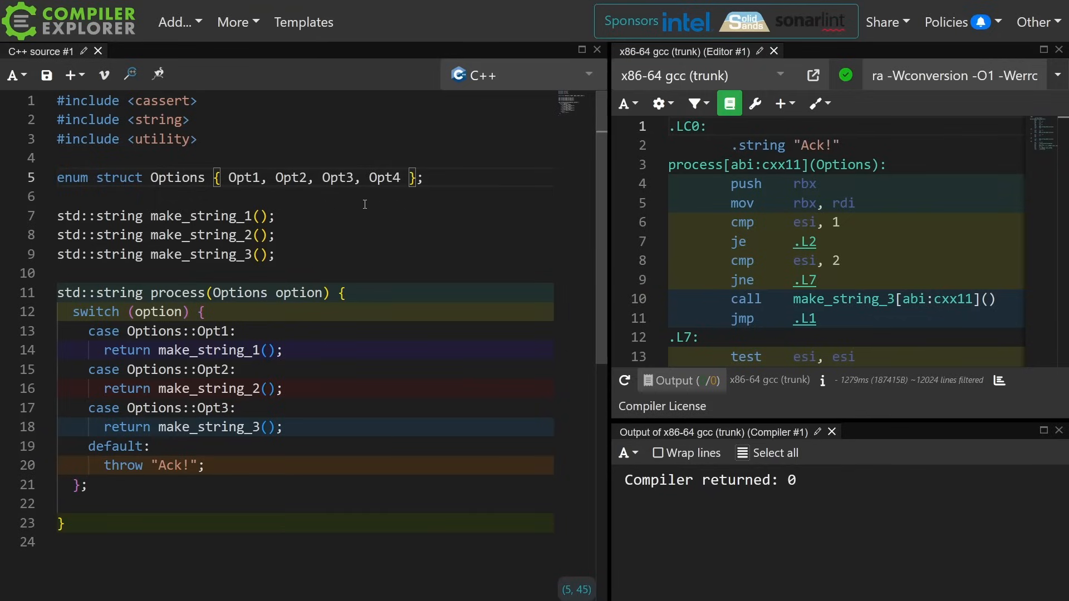
left_click(245, 427)
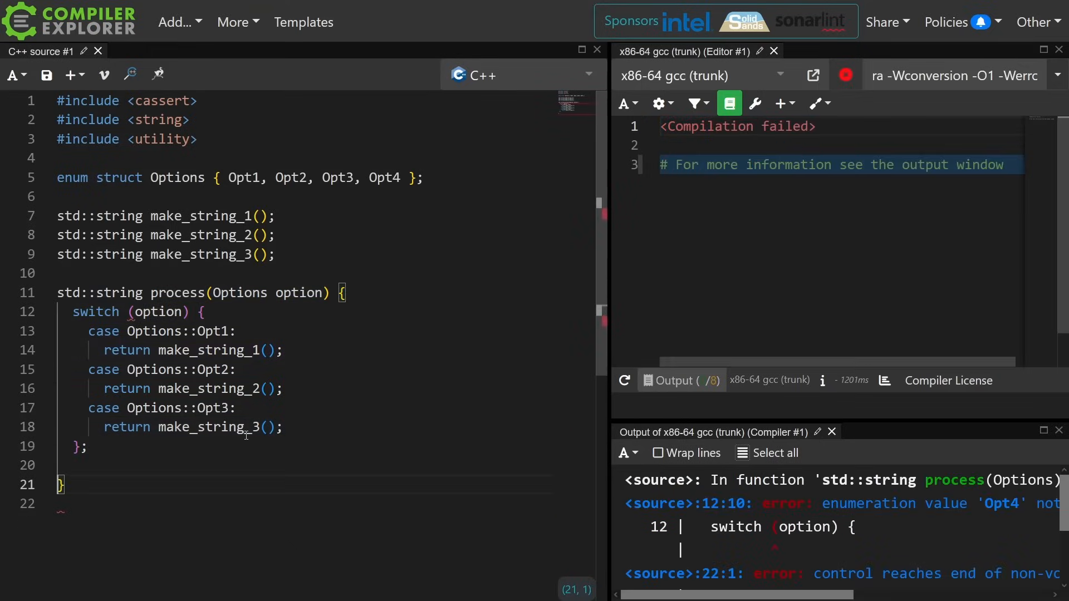
Put throw "Ack!"; after the switch on line 21 instead of the default case
type("throw \"Ack!\";")
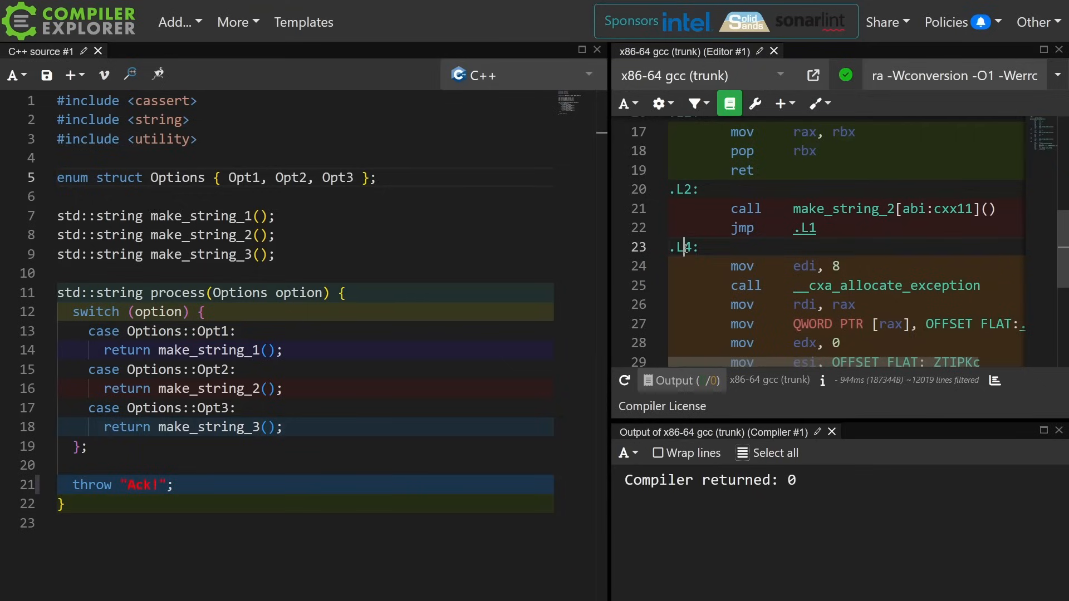
scroll("up", 3)
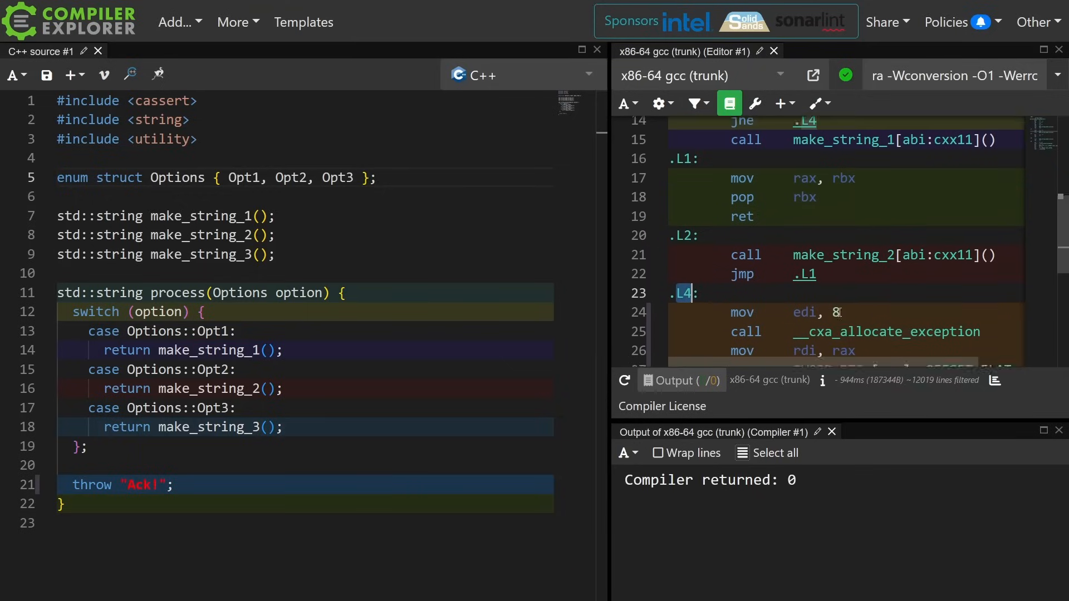
scroll("up", 3)
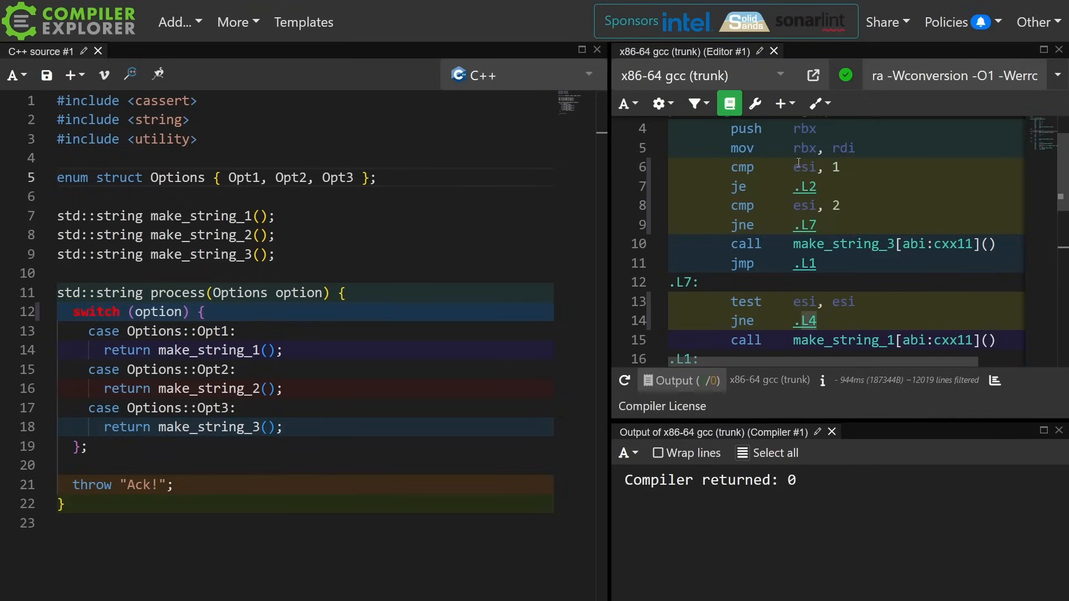
mouse_move(836, 167)
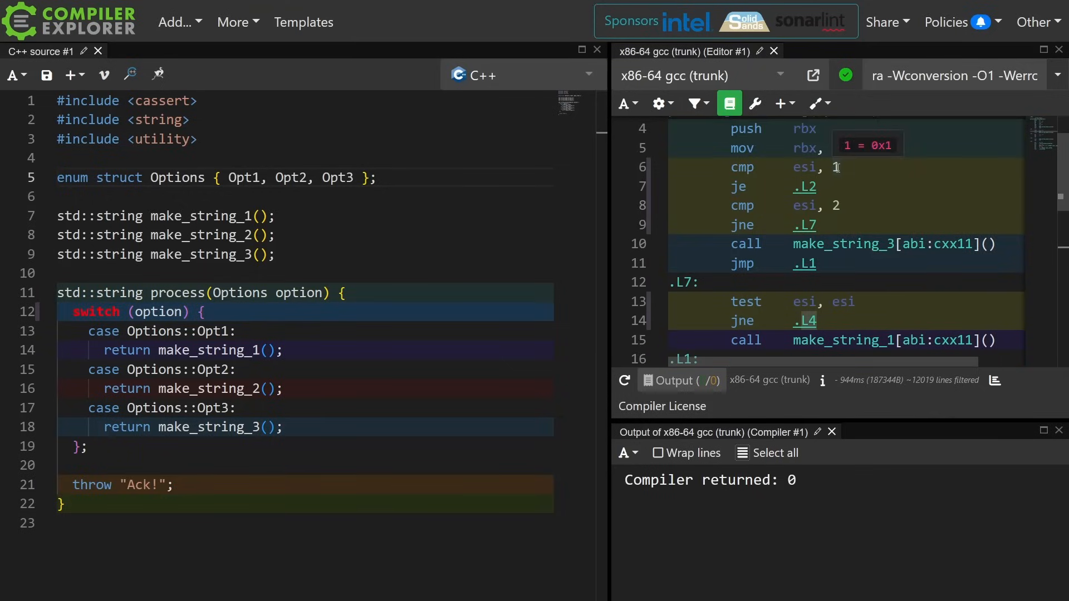
mouse_move(808, 191)
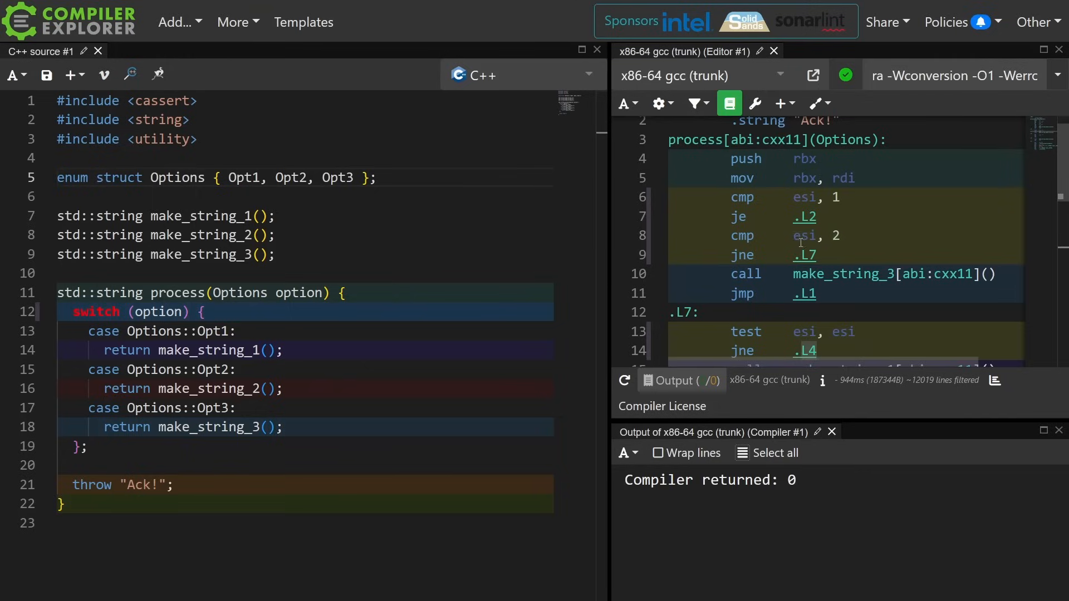
mouse_move(804, 254)
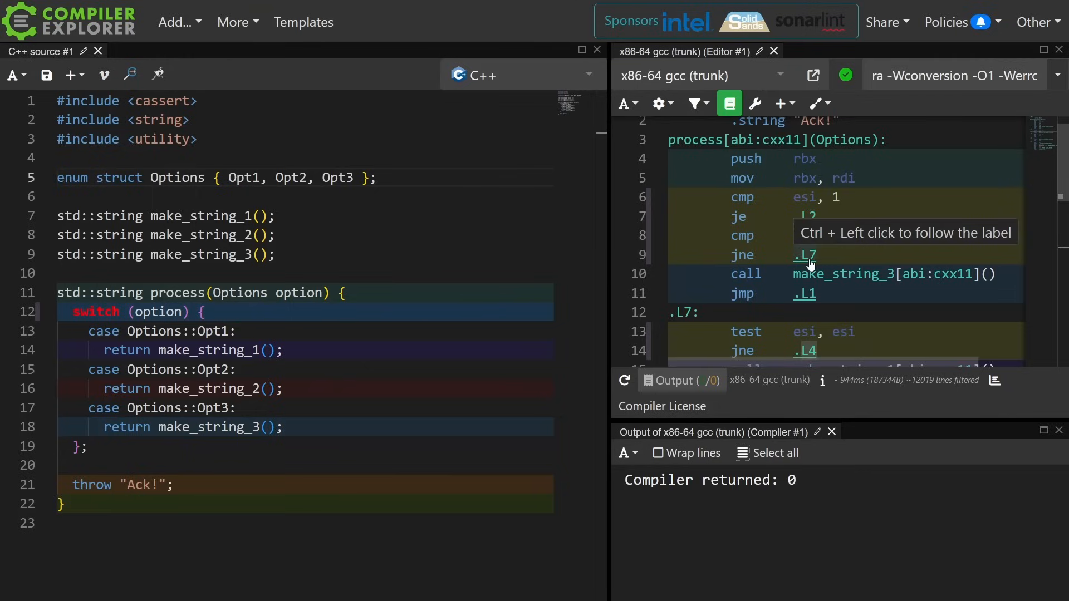
scroll("down", 3)
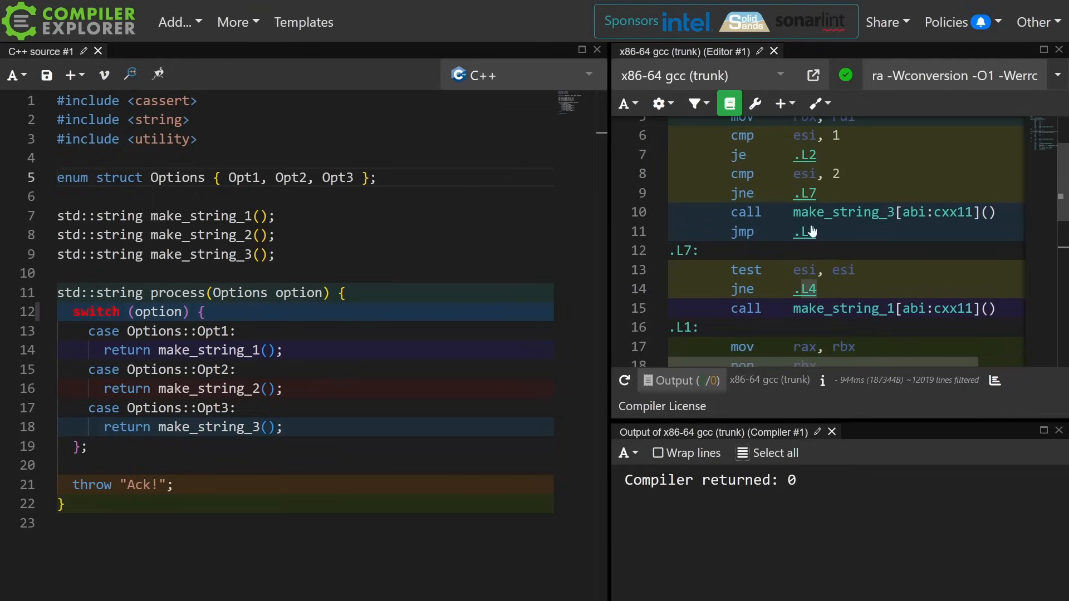
mouse_move(796, 274)
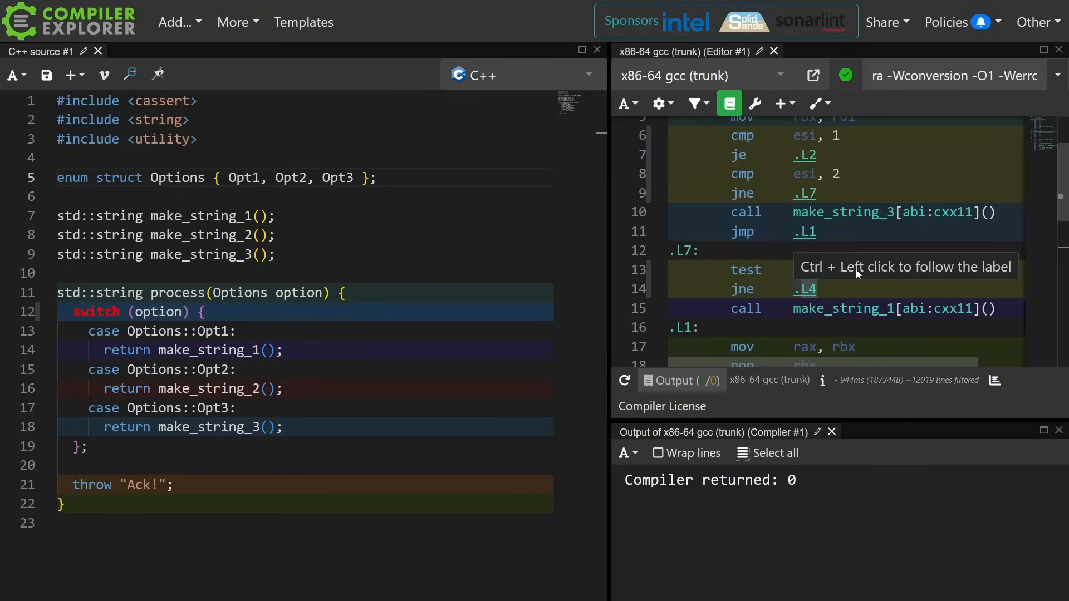
mouse_move(838, 173)
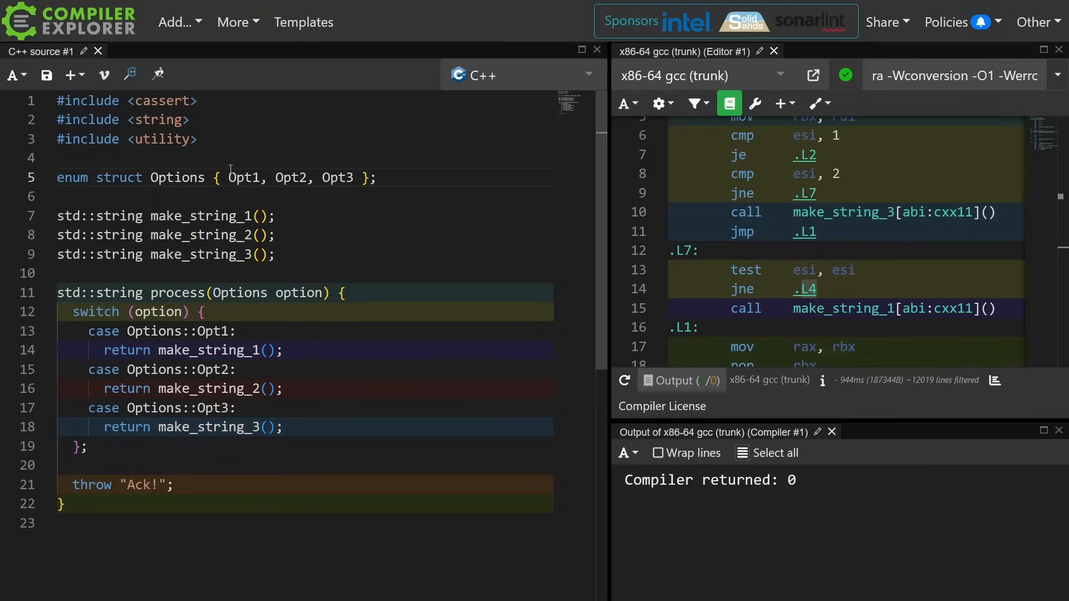
mouse_move(343, 178)
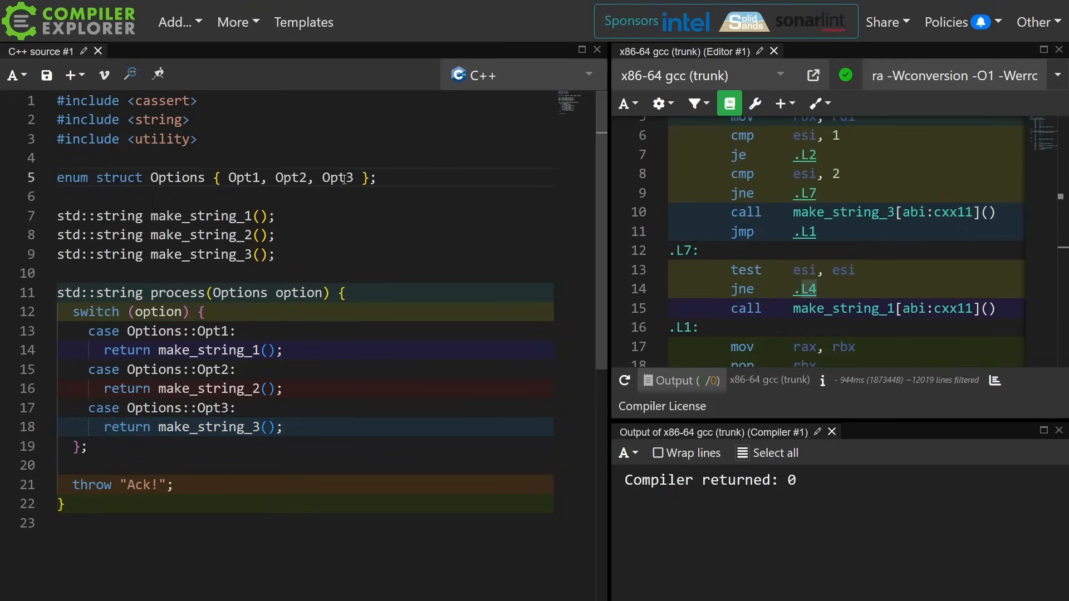
scroll("down", 3)
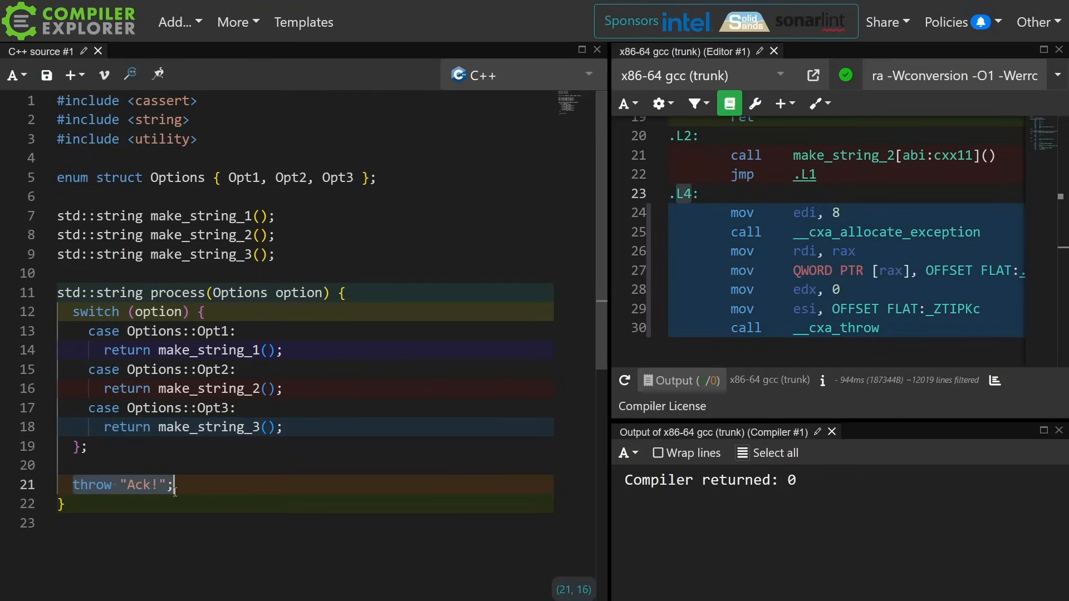
Replace throw "Ack!"; with std::exit(EXIT_FAILURE) and scroll to the exit call in the assembly
type("std::exit(EXIT_FAILURE);")
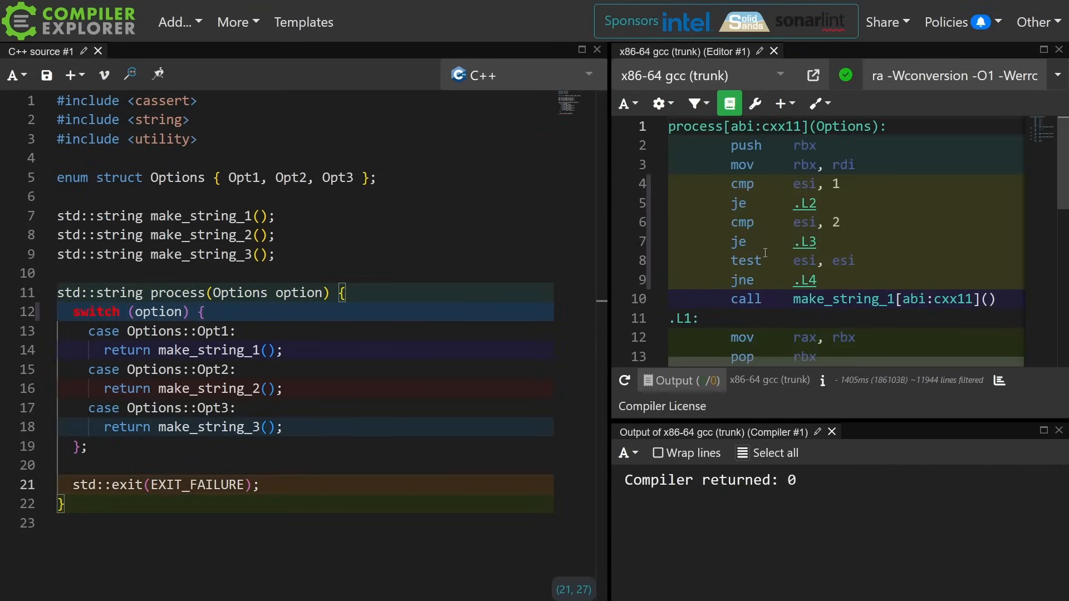
scroll("down", 3)
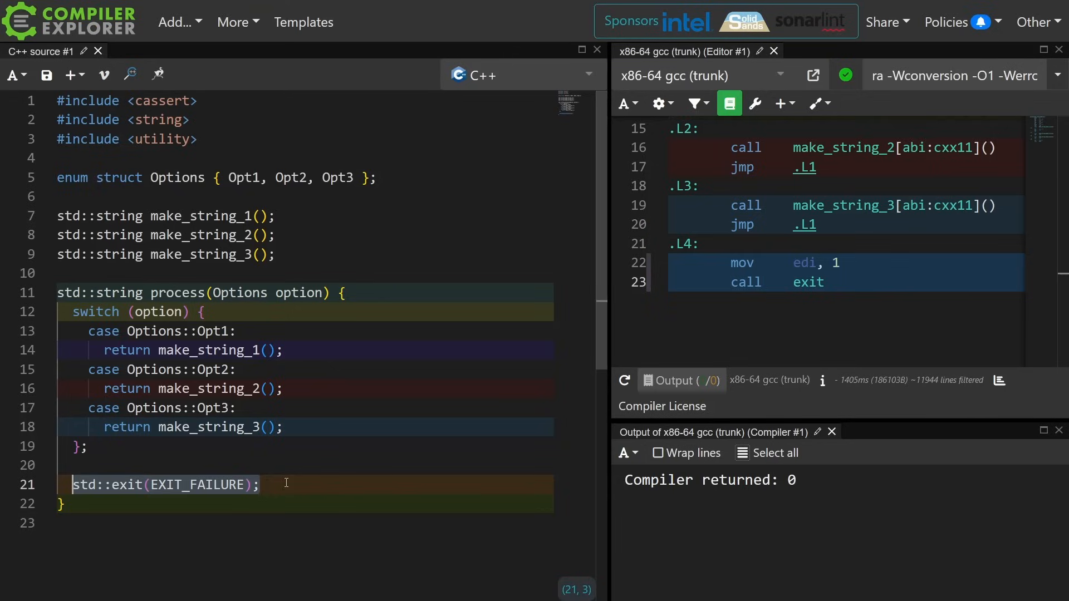
Put std::unreachable(); after the switch on line 21 and check the compiler output
type("std::un")
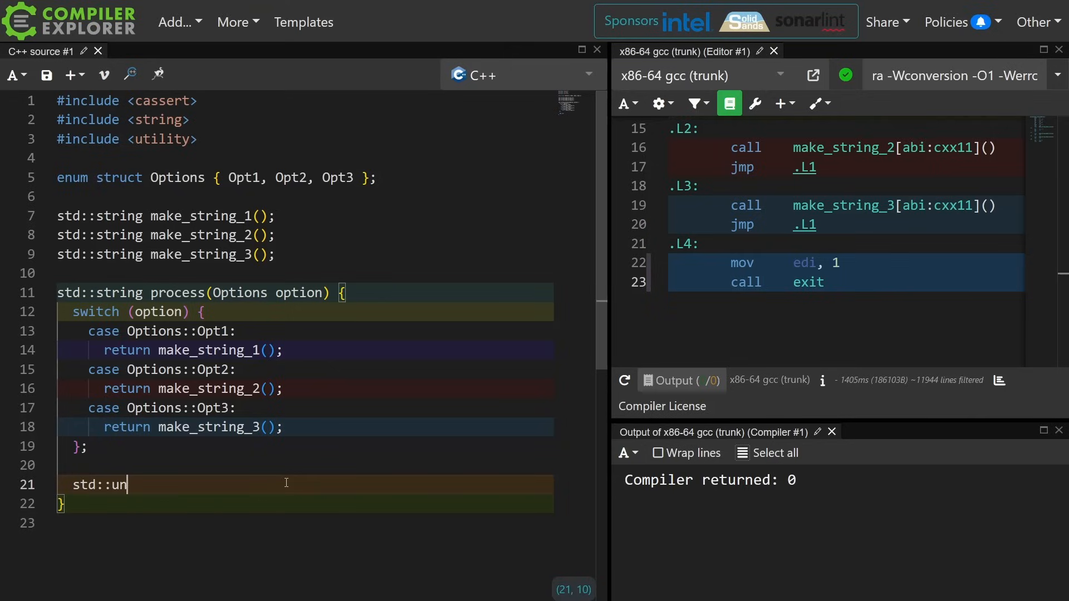
type("reachable()")
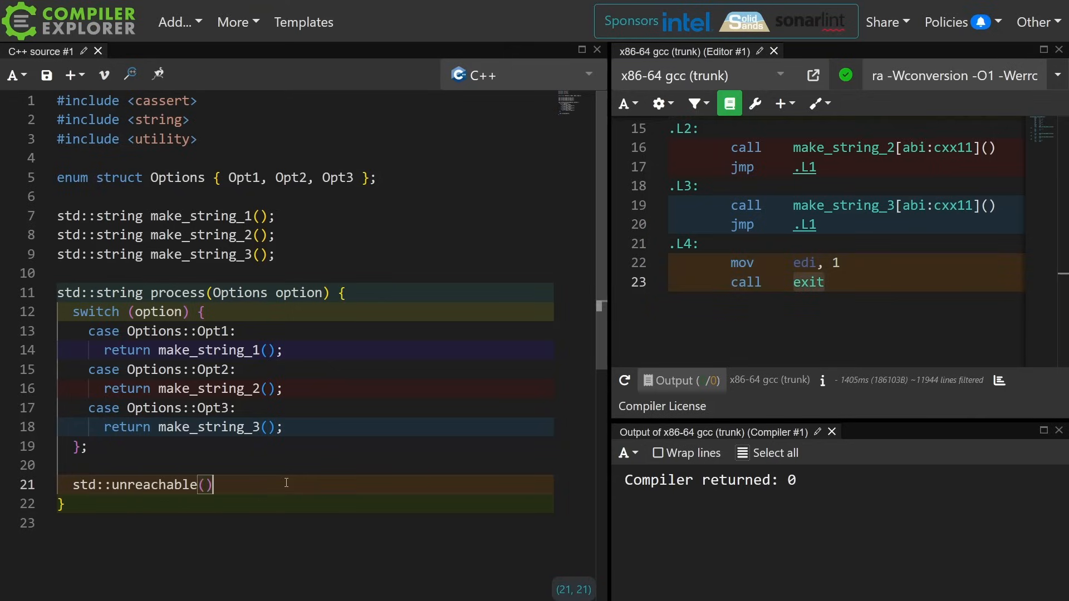
type(";")
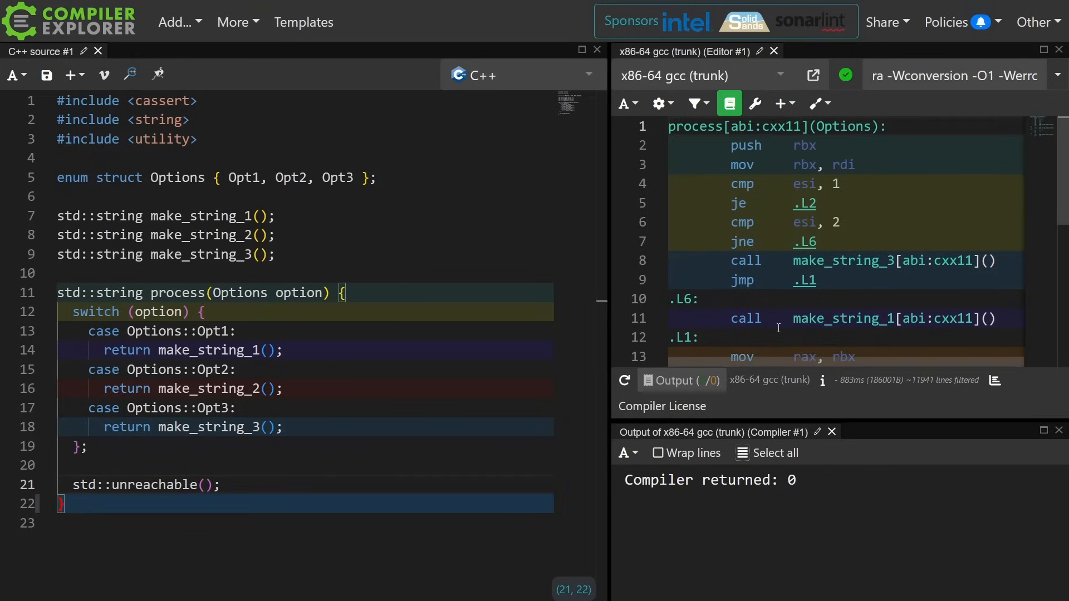
left_click(272, 504)
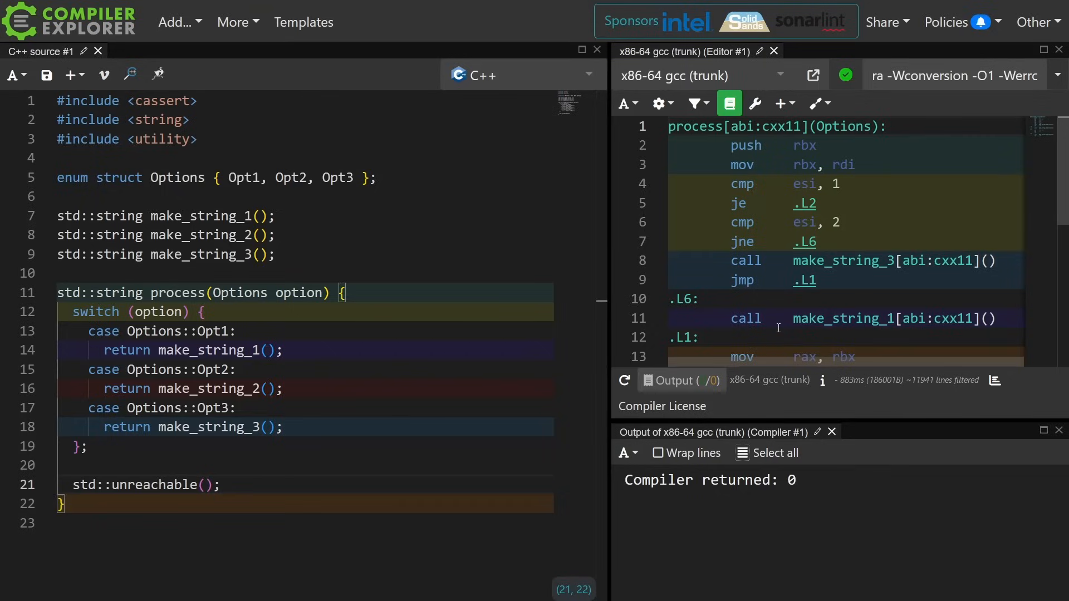
left_click(222, 485)
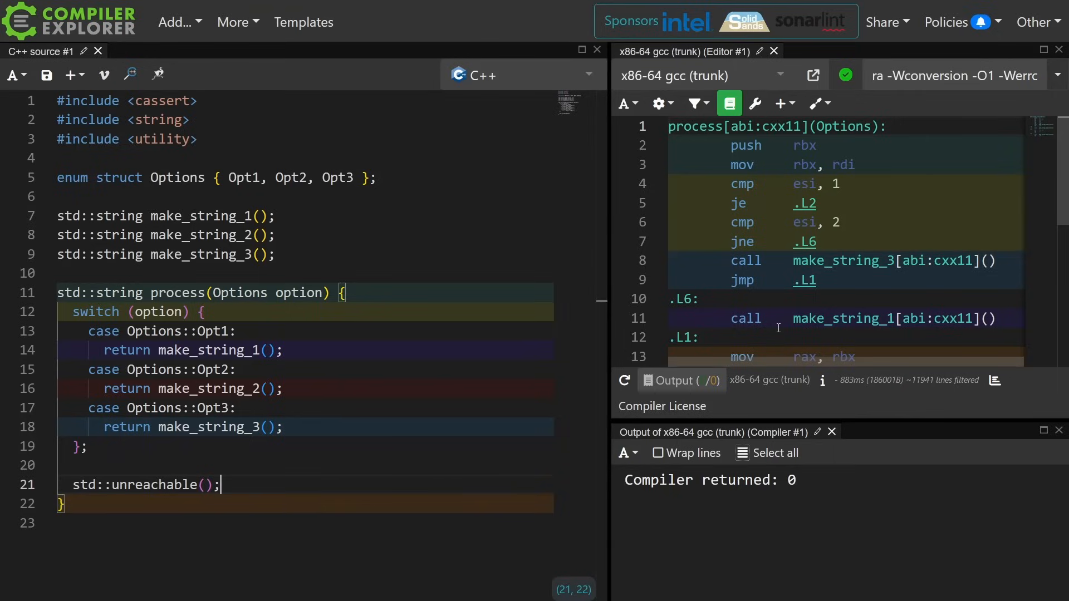
scroll("down", 3)
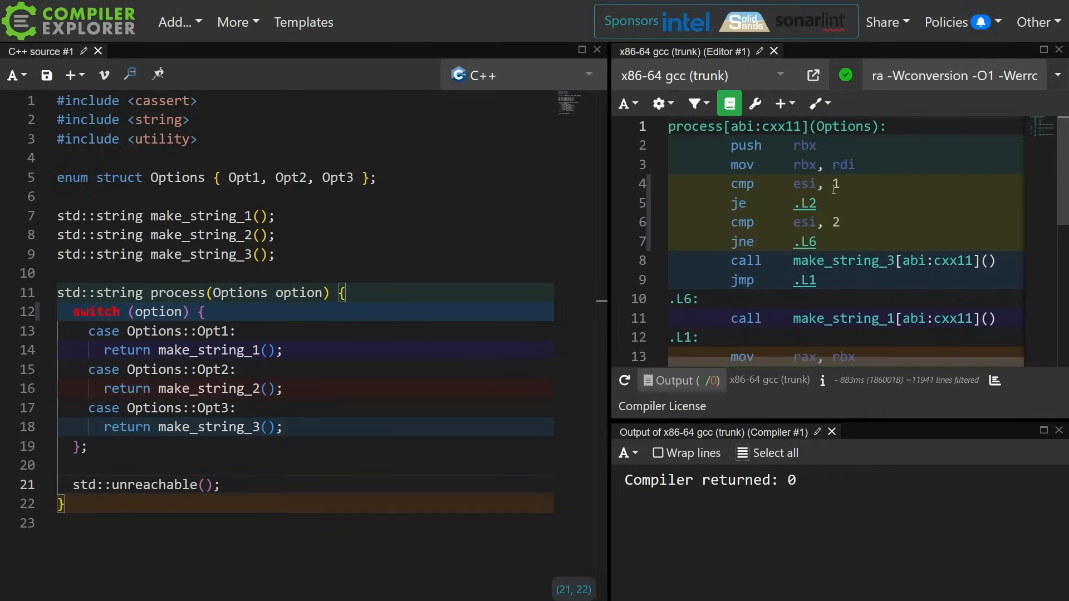
mouse_move(793, 225)
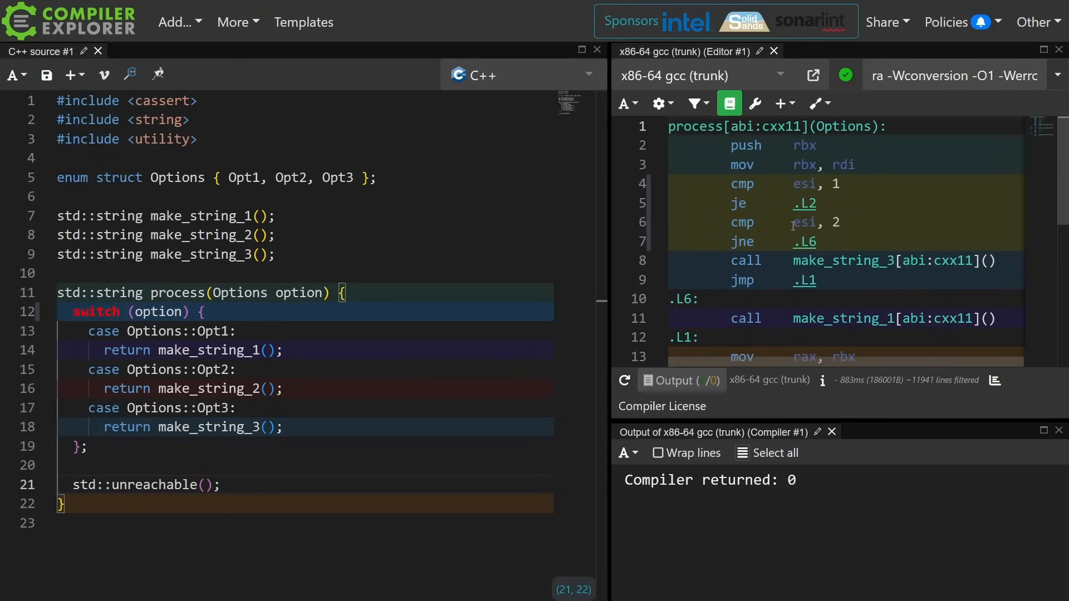
mouse_move(804, 242)
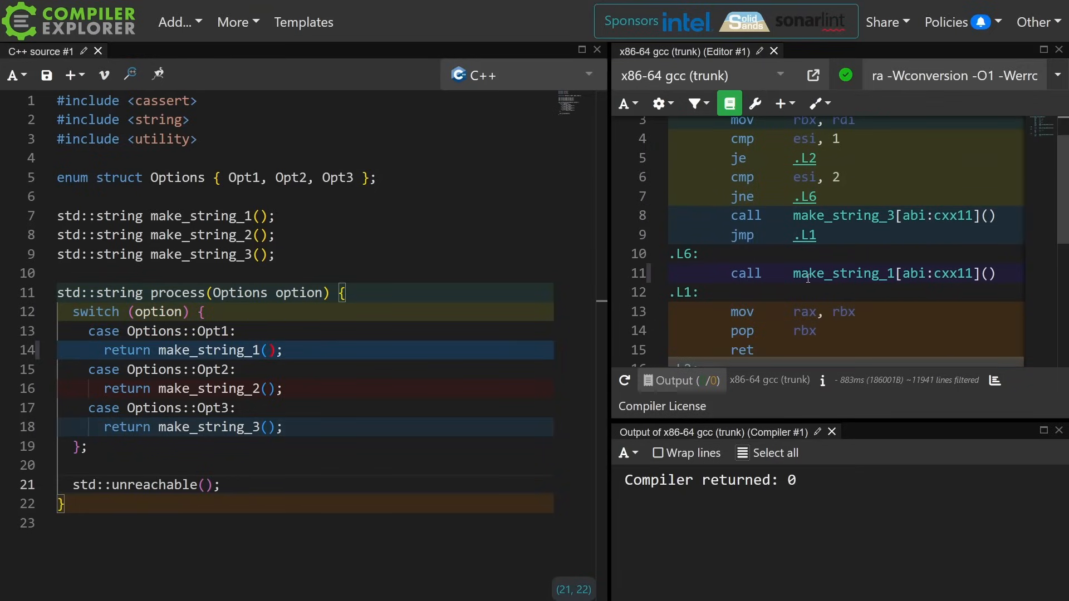
double_click(842, 273)
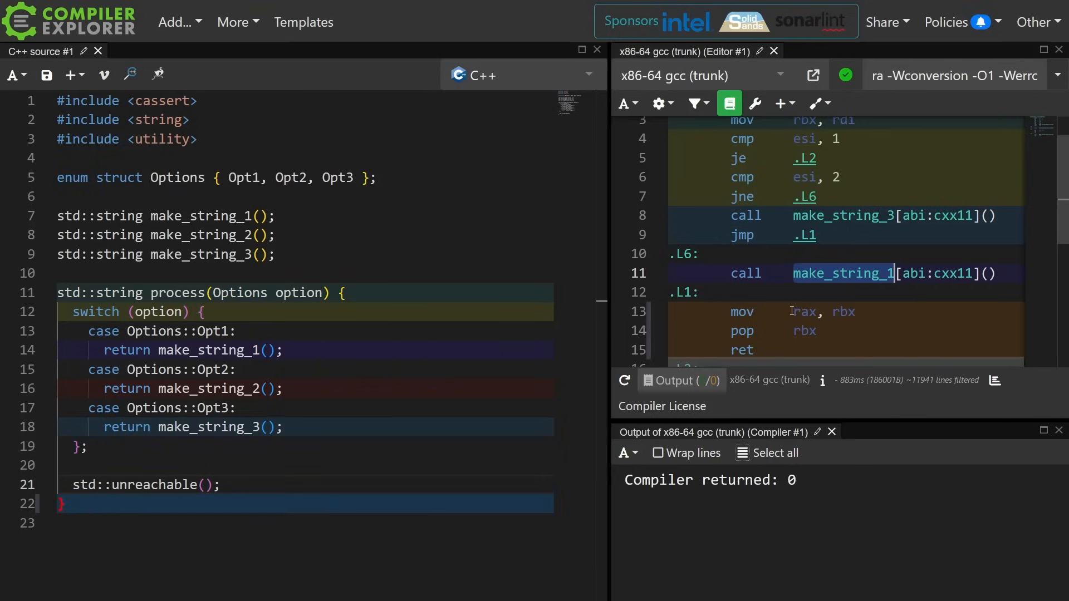
scroll("down", 3)
type("0")
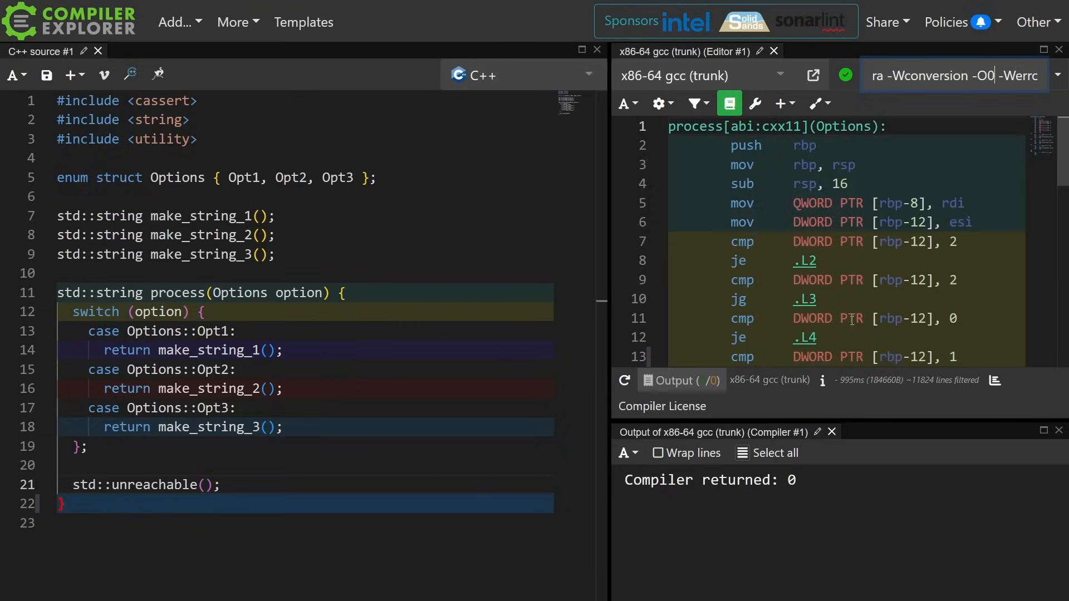
Scroll down and back up through the -O0 listing where each case calls make_string
scroll("down", 3)
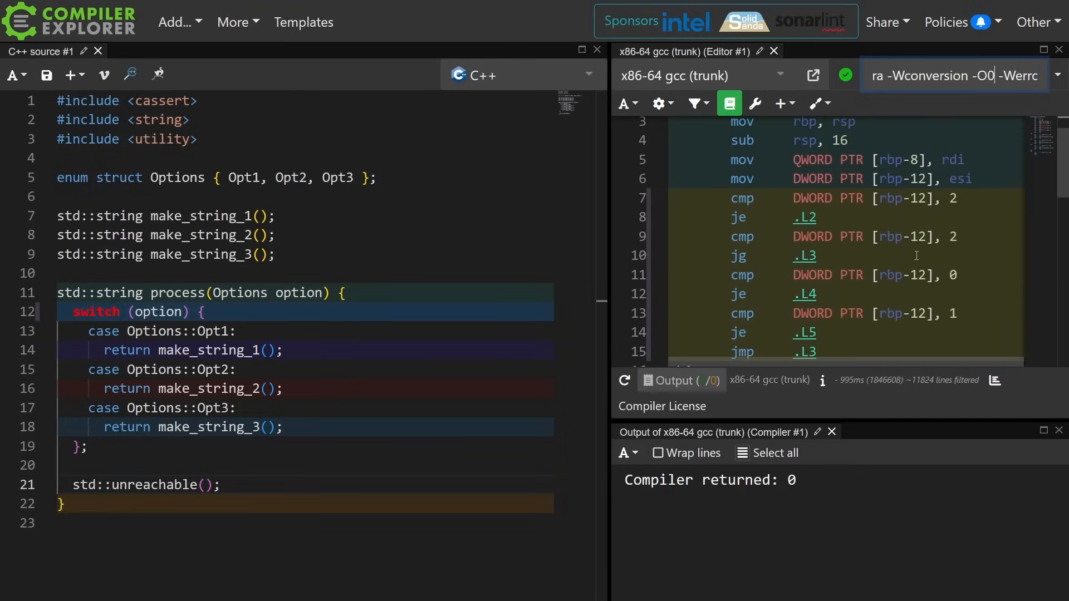
mouse_move(915, 206)
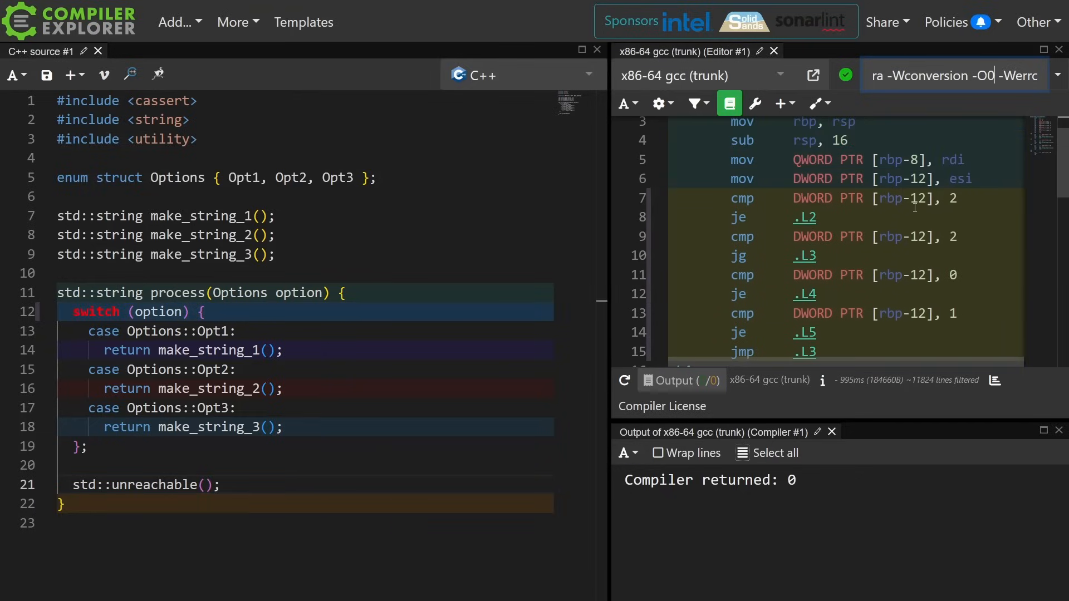
mouse_move(804, 217)
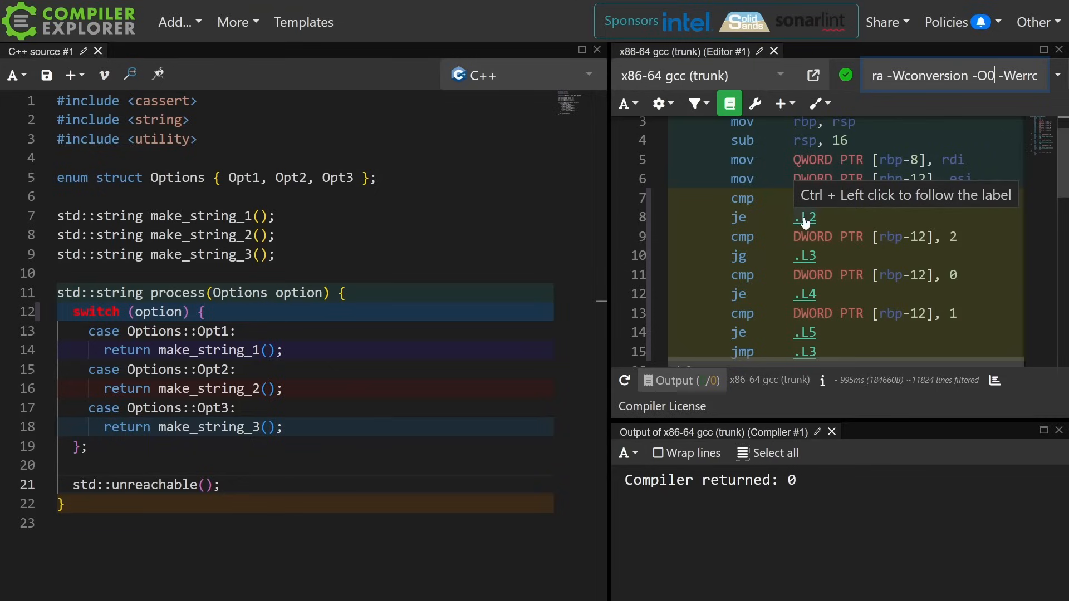
scroll("down", 3)
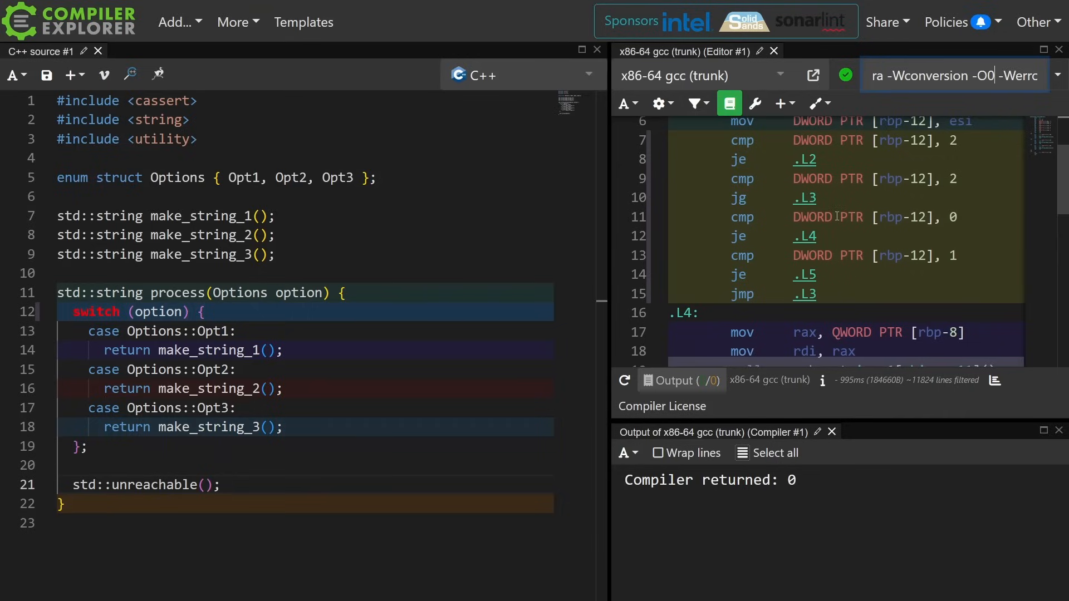
scroll("down", 3)
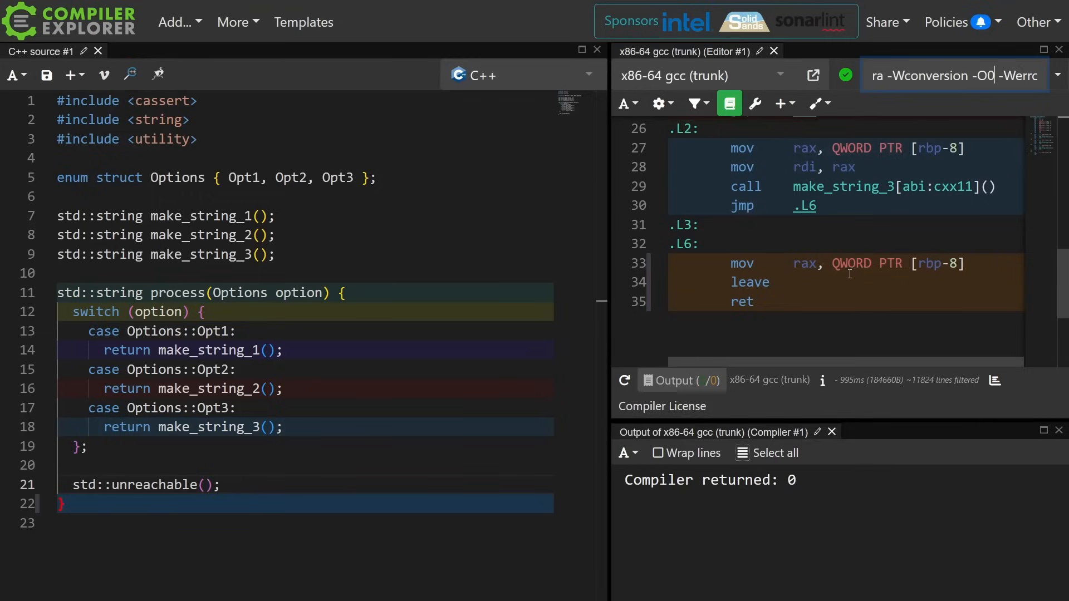
mouse_move(835, 279)
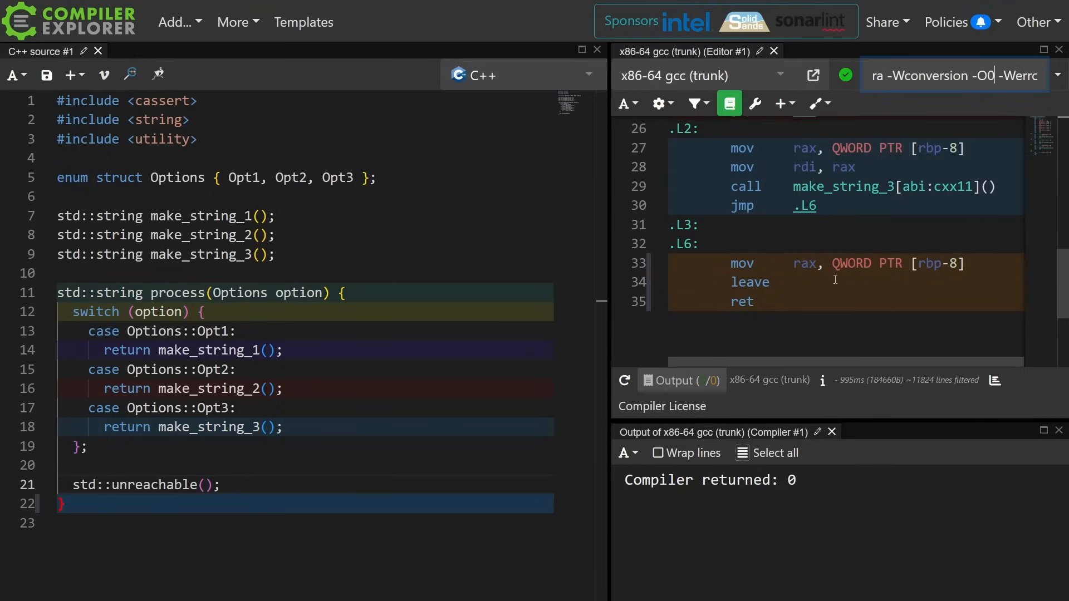
mouse_move(811, 269)
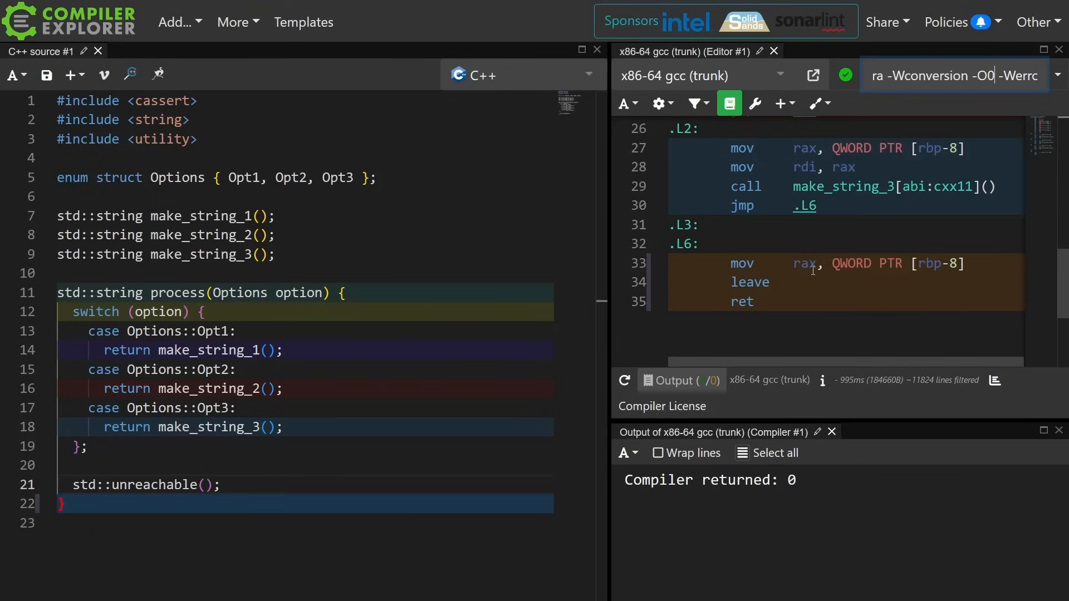
scroll("up", 3)
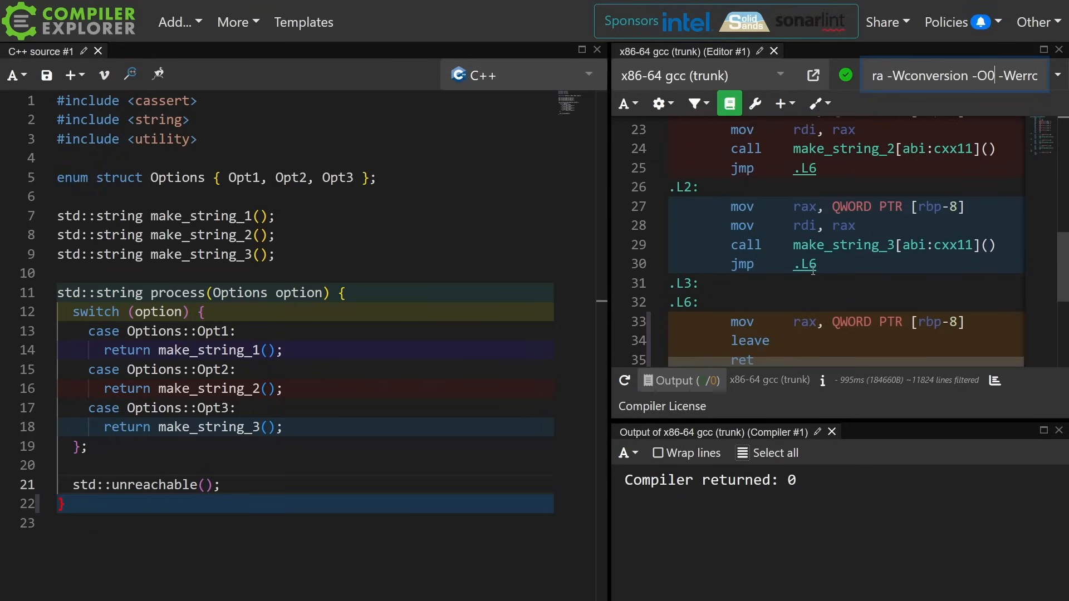
scroll("up", 3)
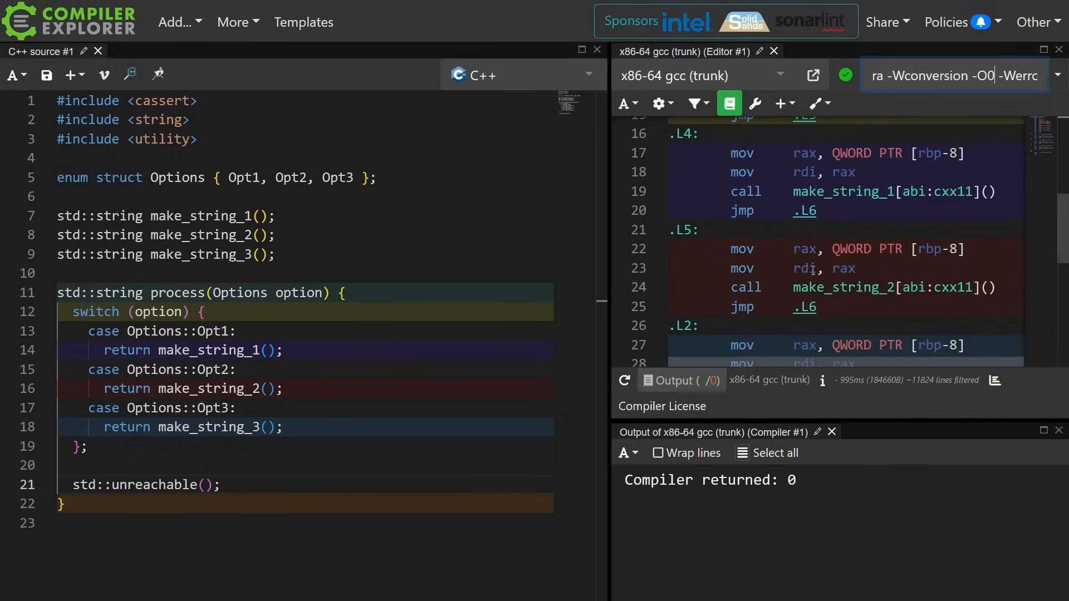
scroll("up", 3)
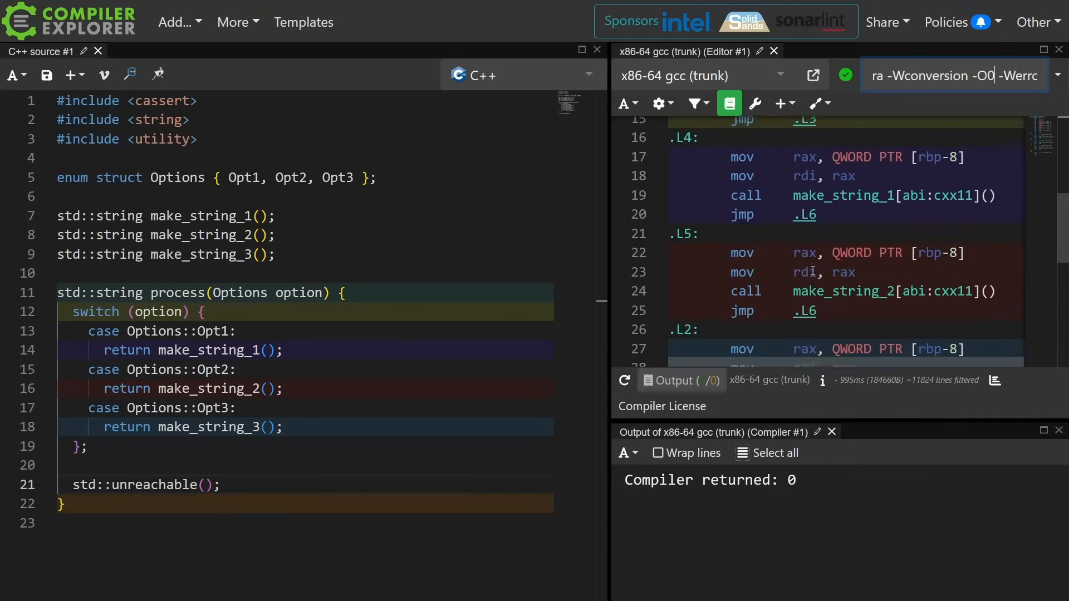
scroll("up", 3)
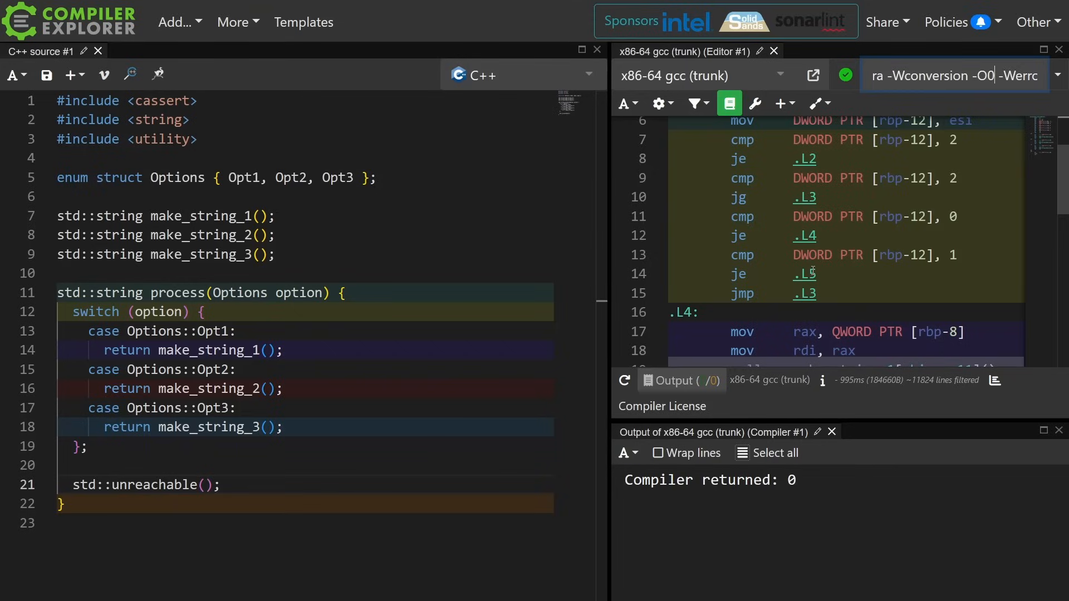
mouse_move(362, 500)
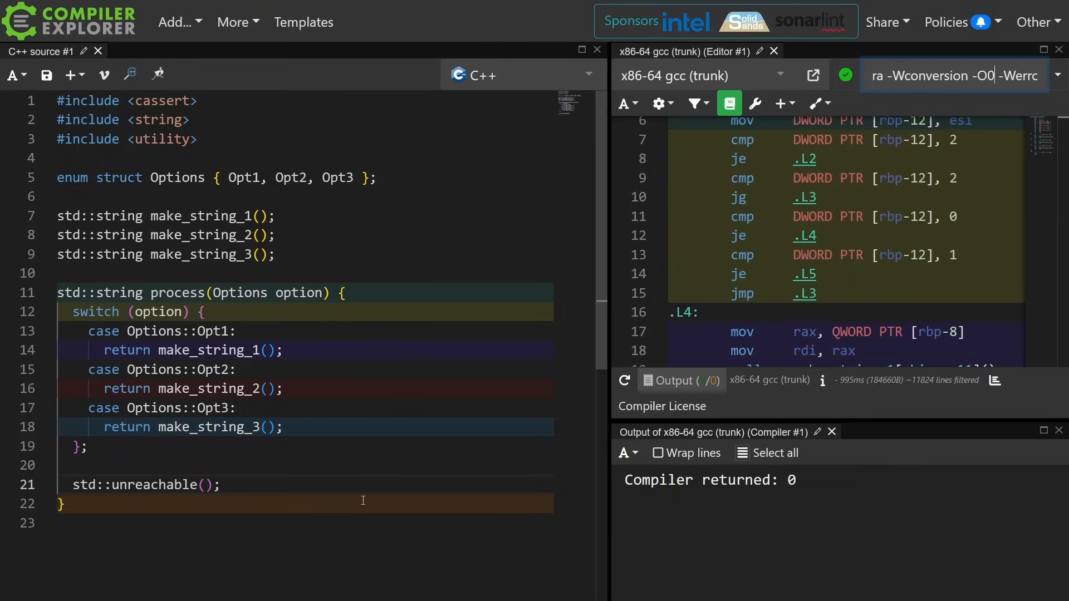
Replace std::unreachable() with assert(false); and scroll the recompiled assembly
type("c")
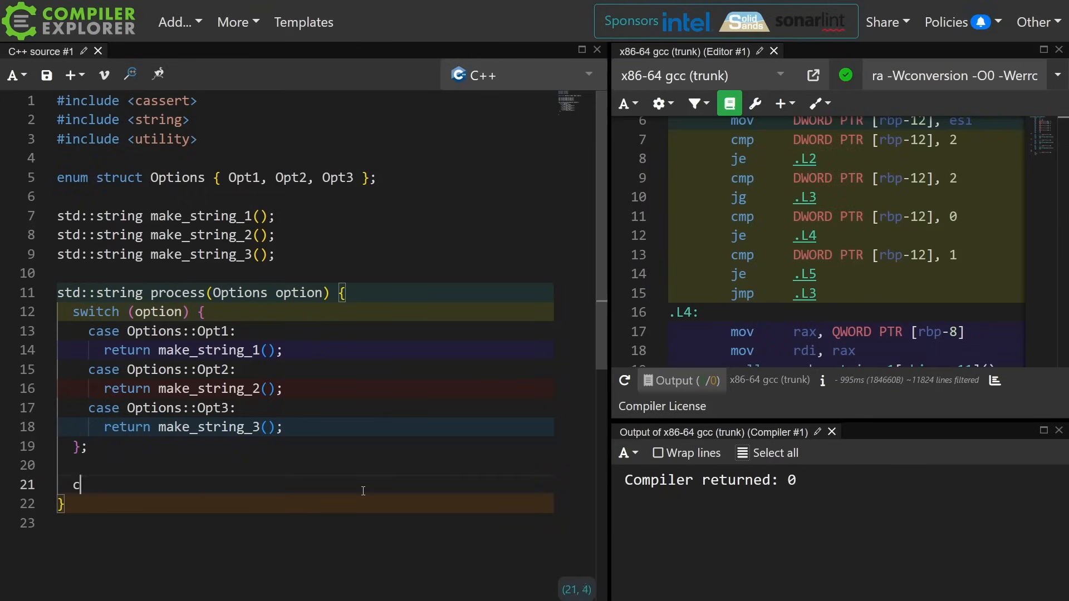
type("assert(false);")
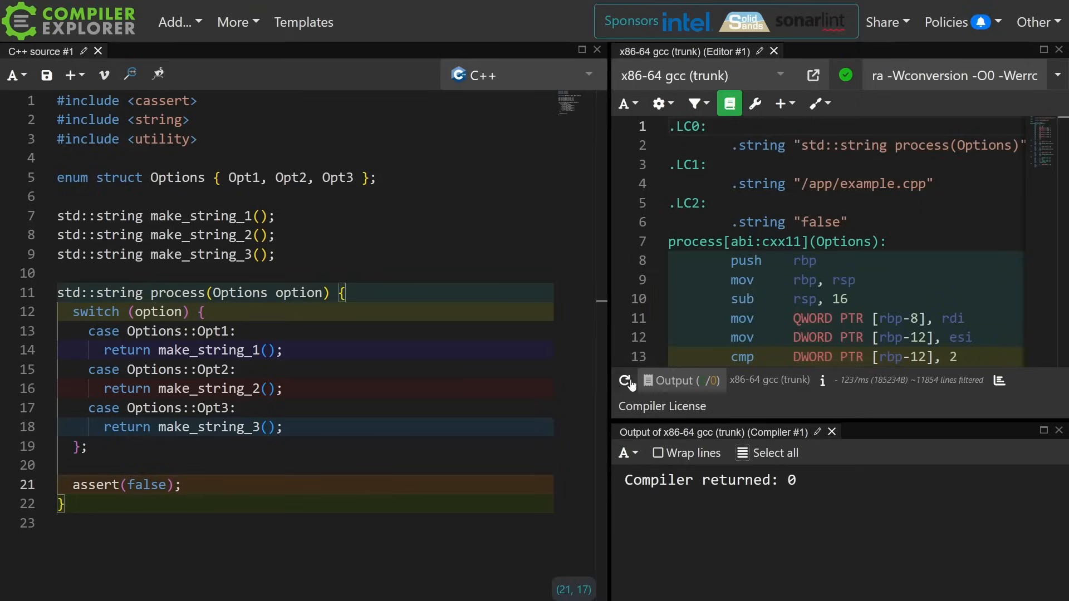
scroll("down", 3)
type("DNDEBUG")
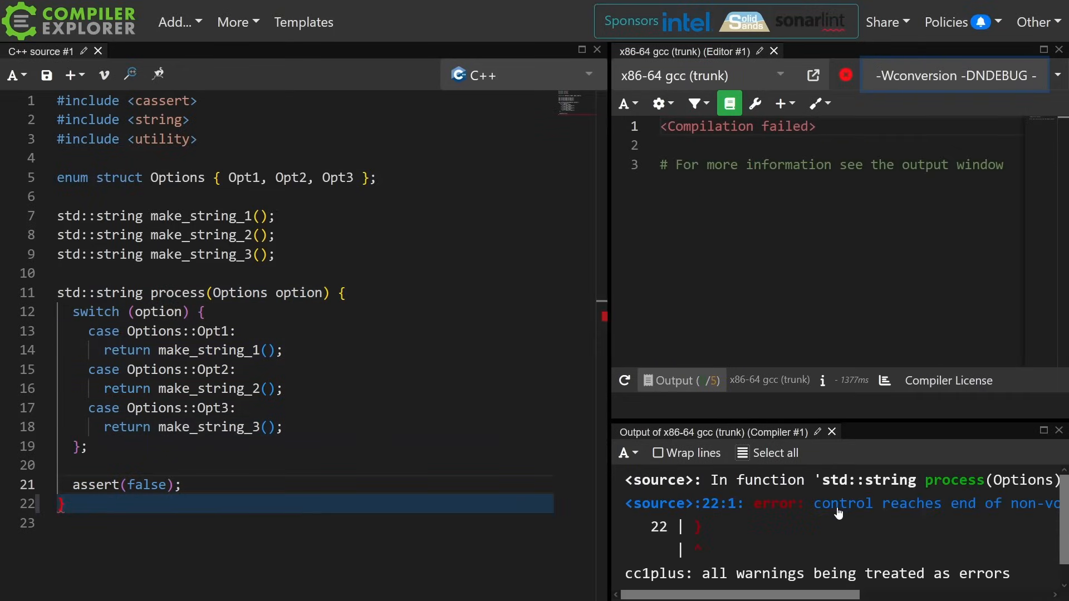
Select the compiler options field to add -DNDEBUG
left_click(218, 456)
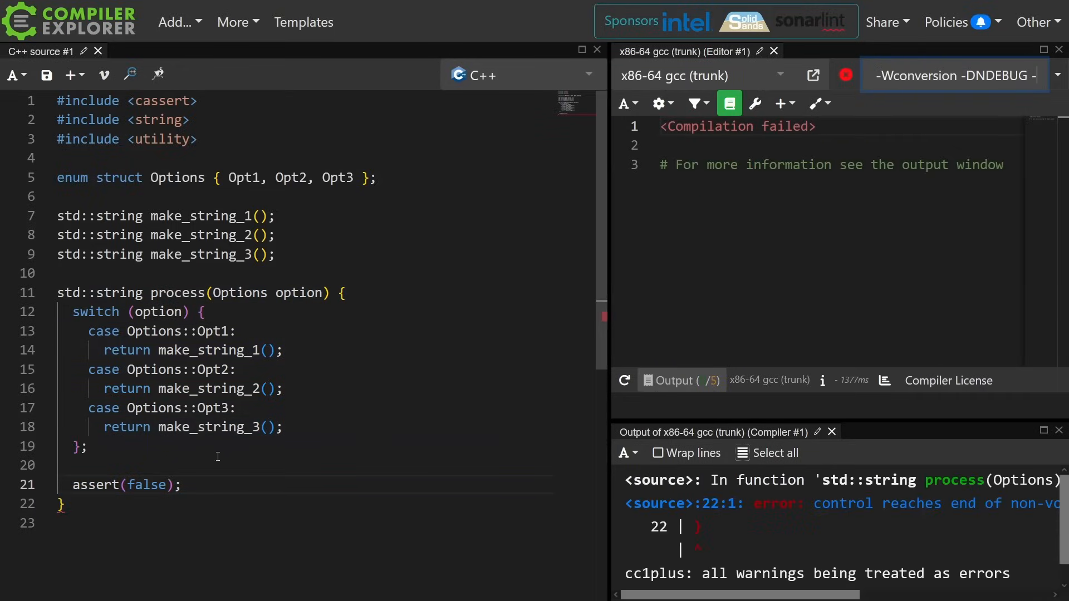
mouse_move(416, 379)
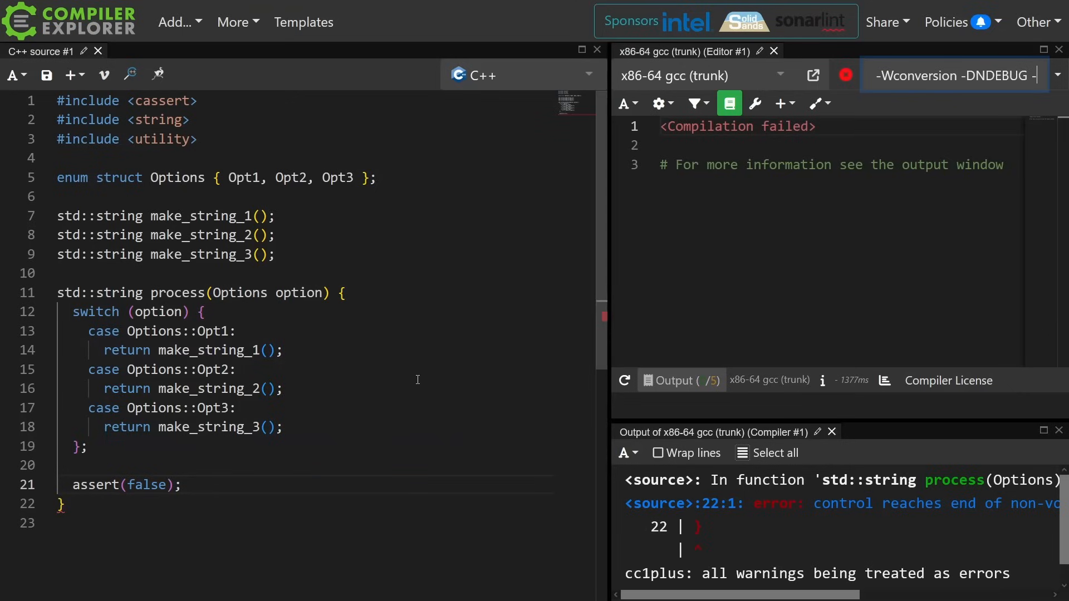